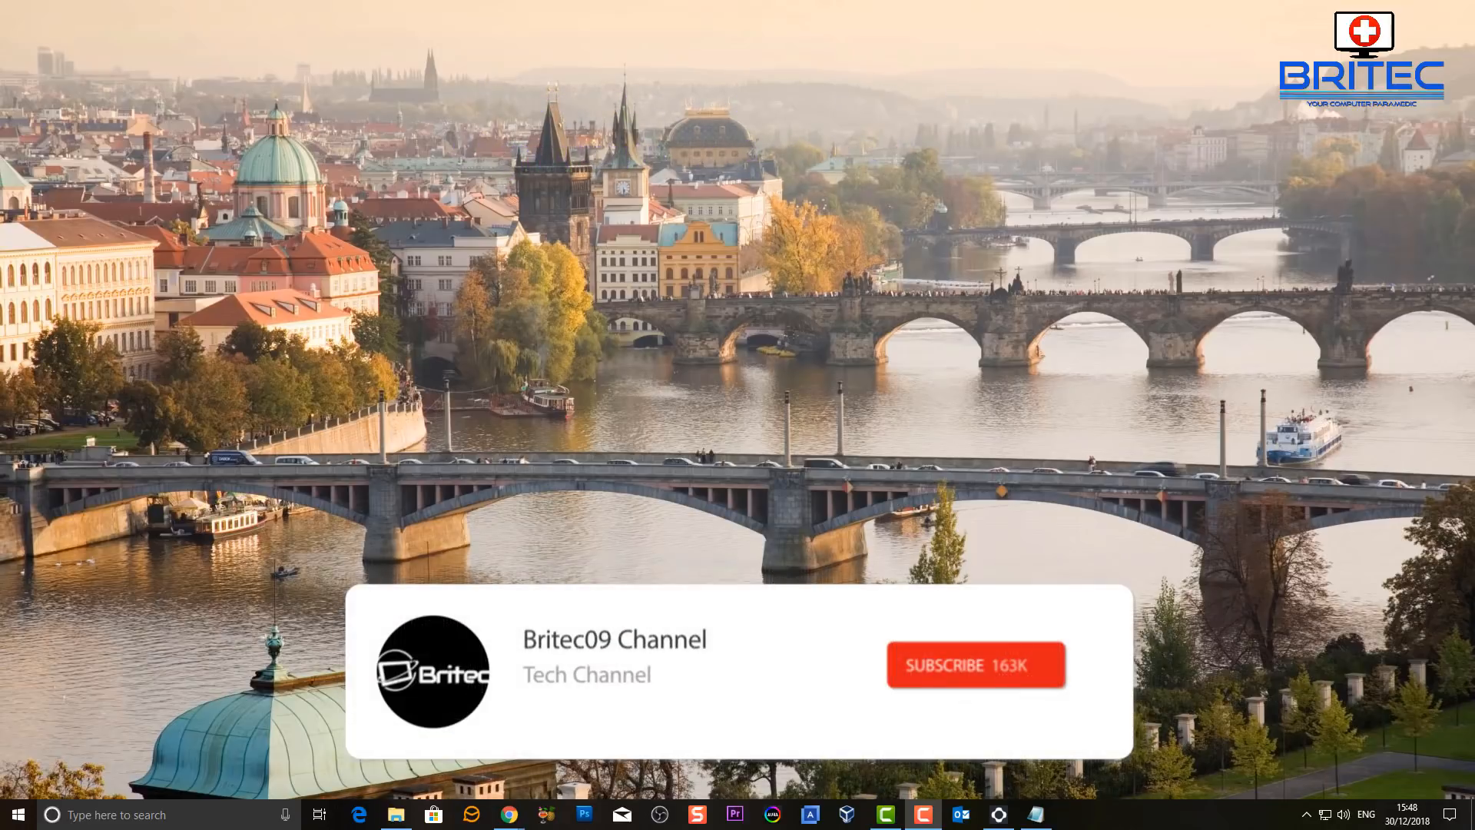
Open Chrome from the taskbar to the mail-signatures.com signature generator.
{"action": "left_click", "coordinate": [975, 665]}
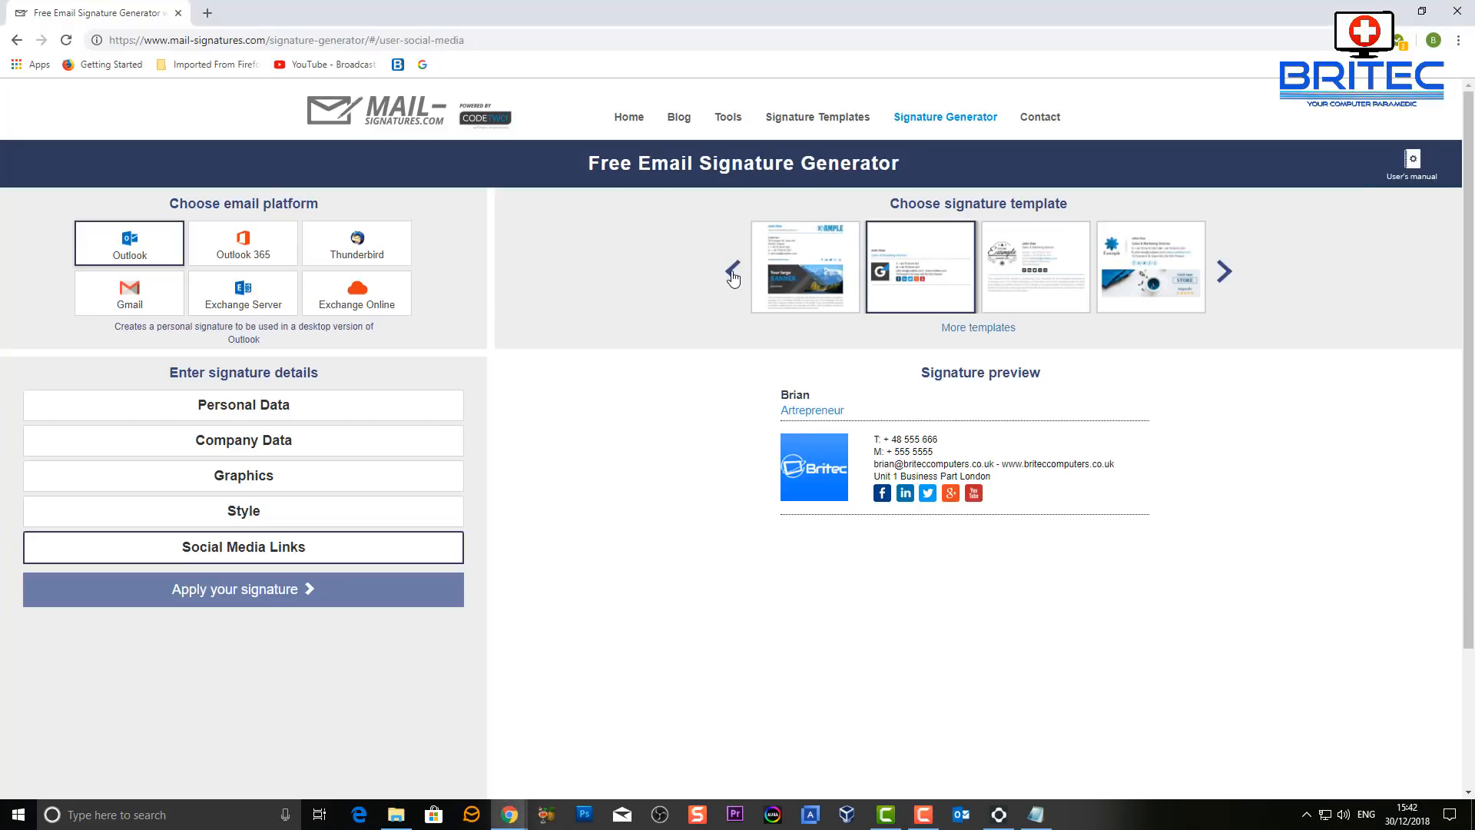
Preview other templates, including a banner layout, then return to the compact logo template.
{"action": "left_click", "coordinate": [921, 266]}
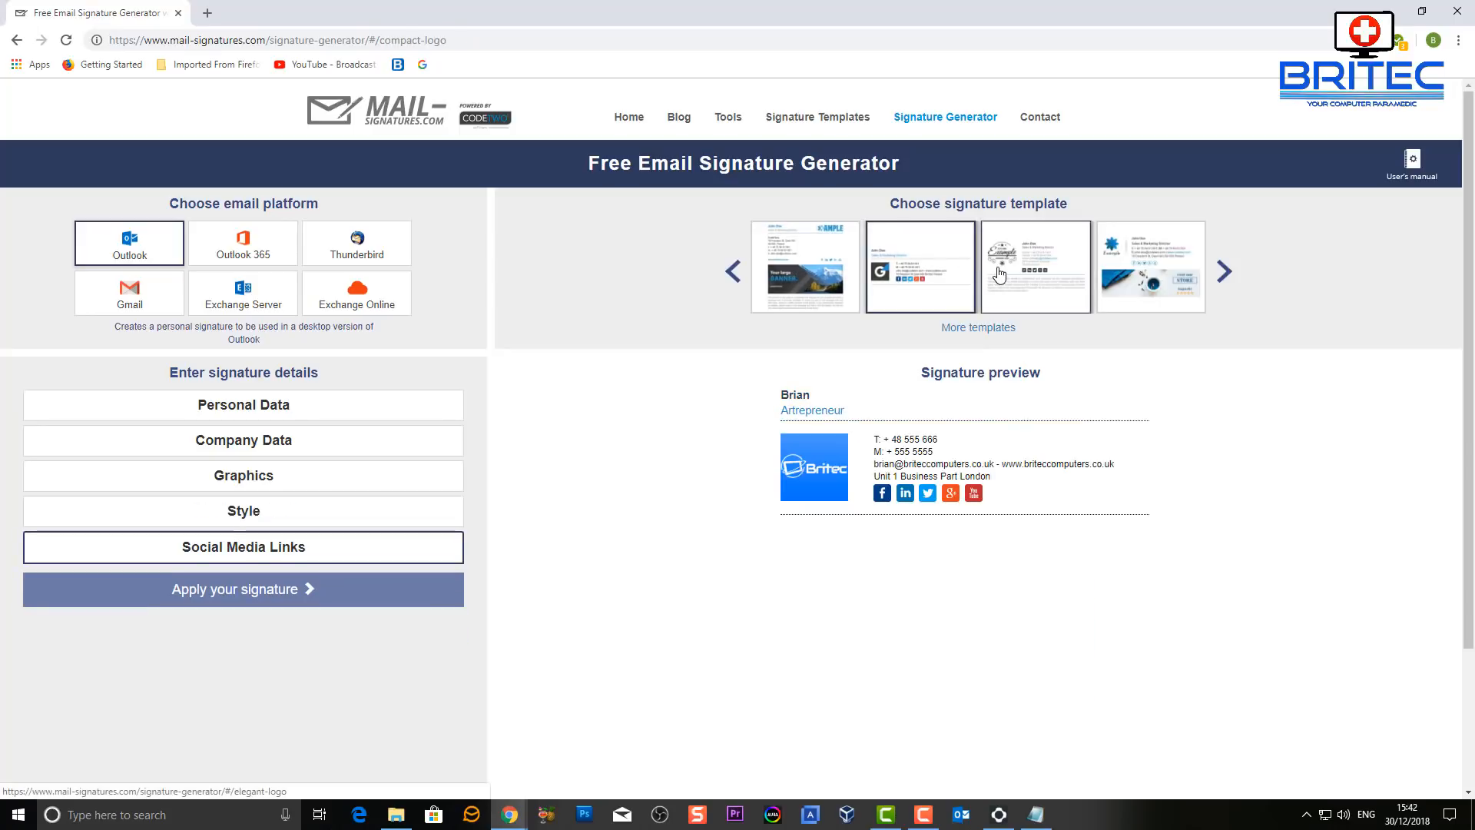
{"action": "left_click", "coordinate": [1035, 267]}
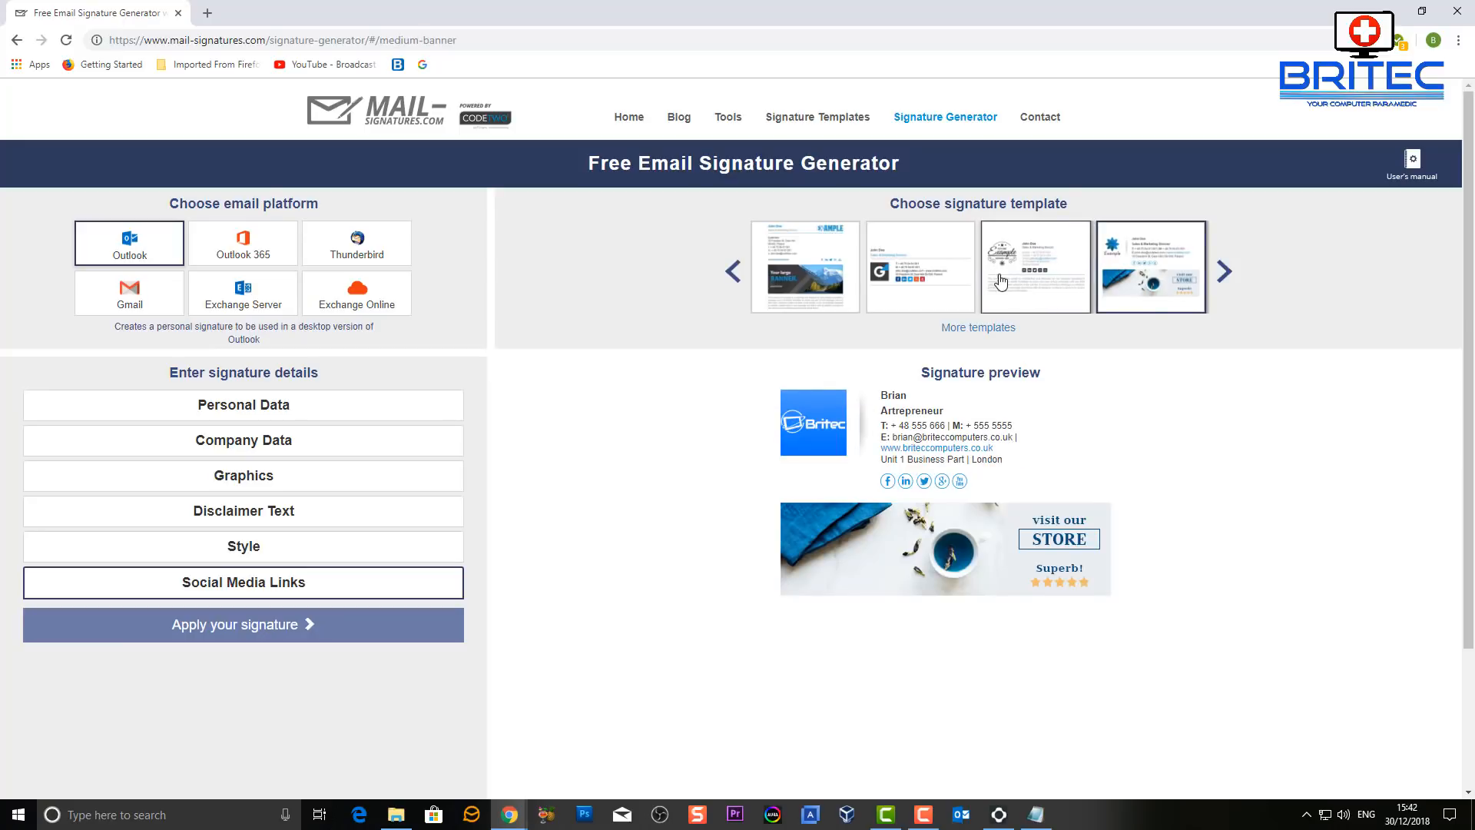
{"action": "left_click", "coordinate": [920, 267]}
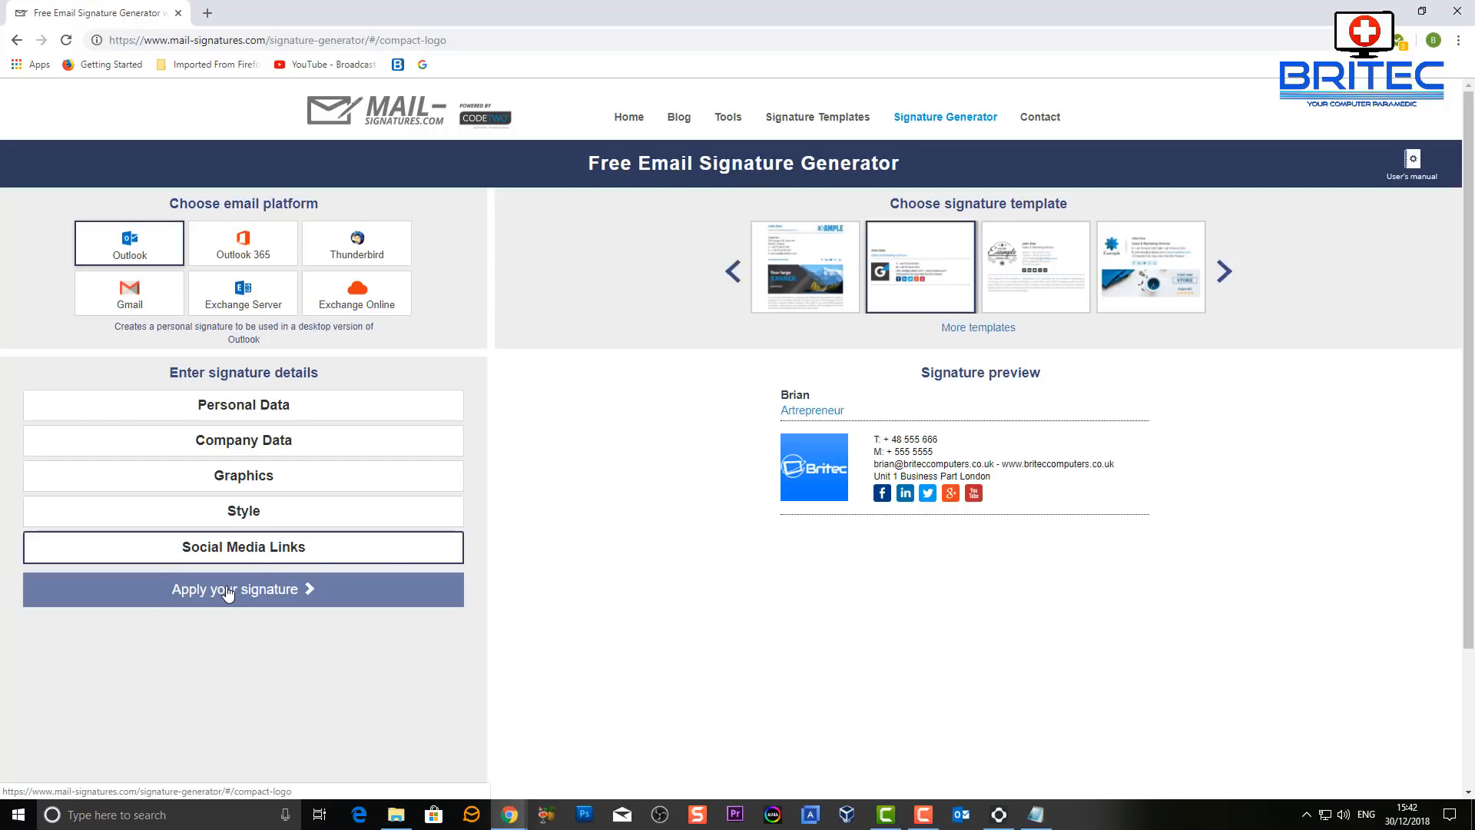
Apply the compact logo signature and copy it to the clipboard.
{"action": "left_click", "coordinate": [243, 589]}
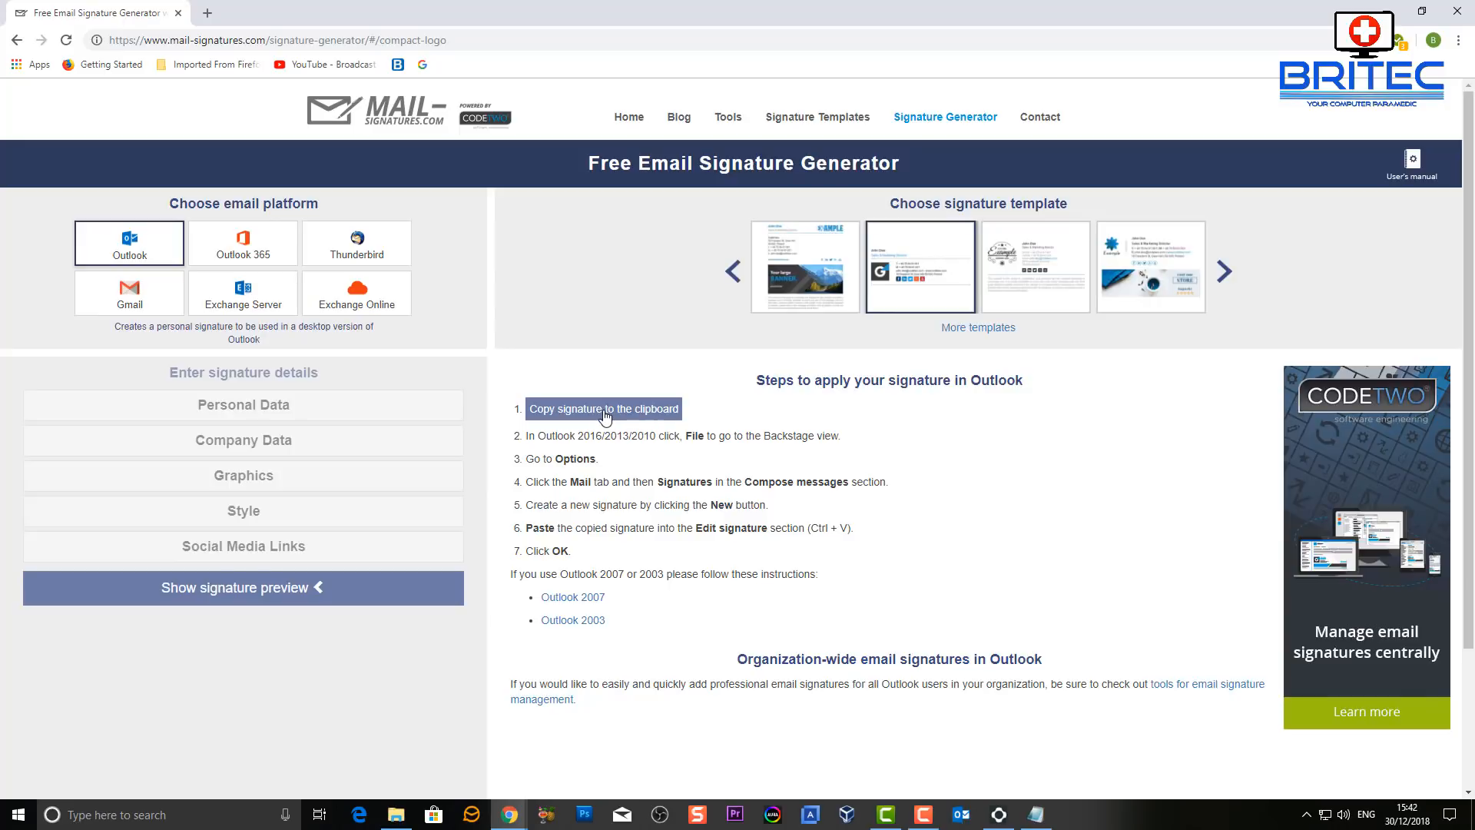
{"action": "left_click", "coordinate": [603, 408]}
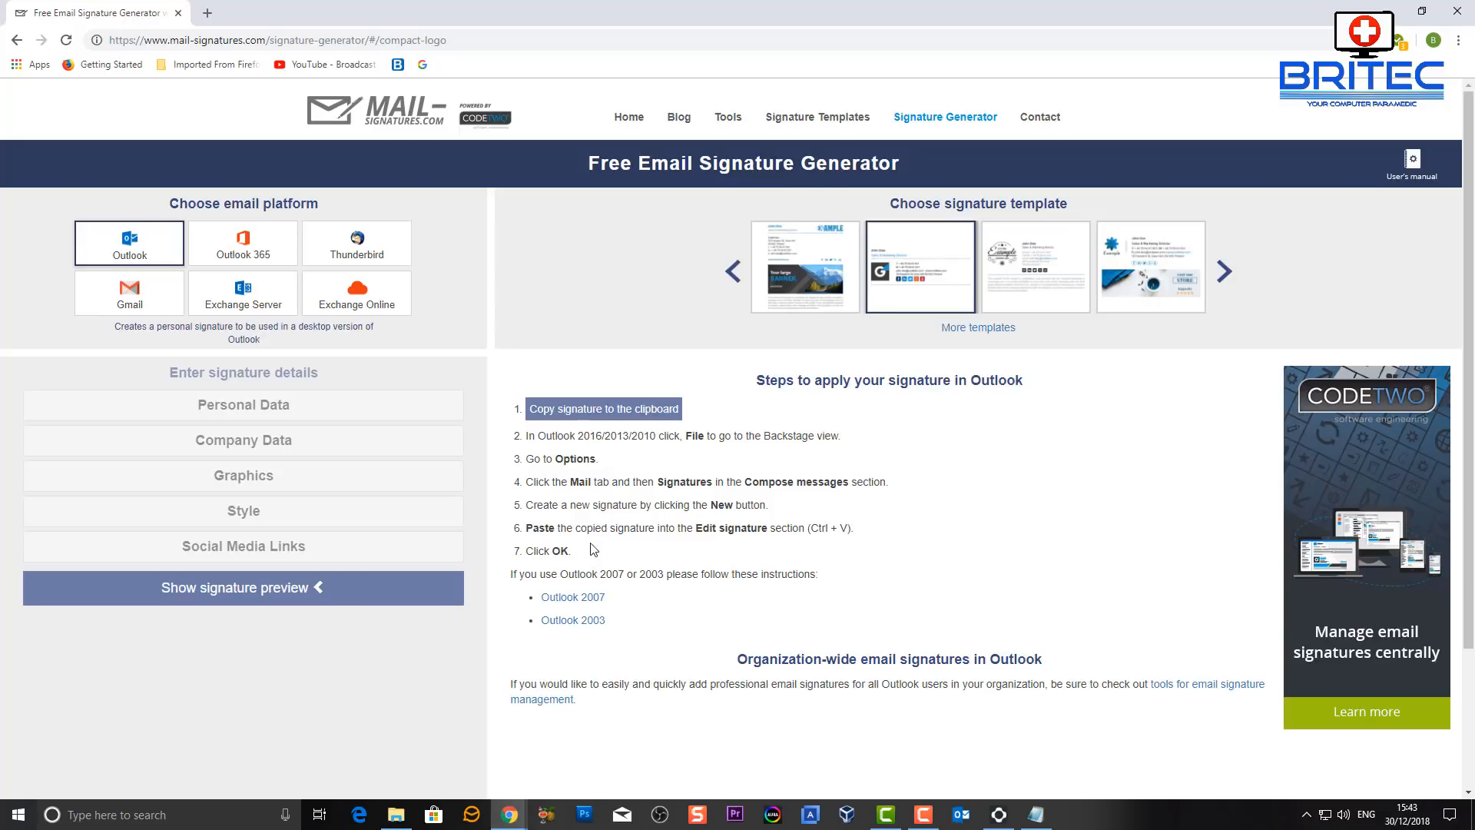
{"action": "mouse_move", "coordinate": [645, 533]}
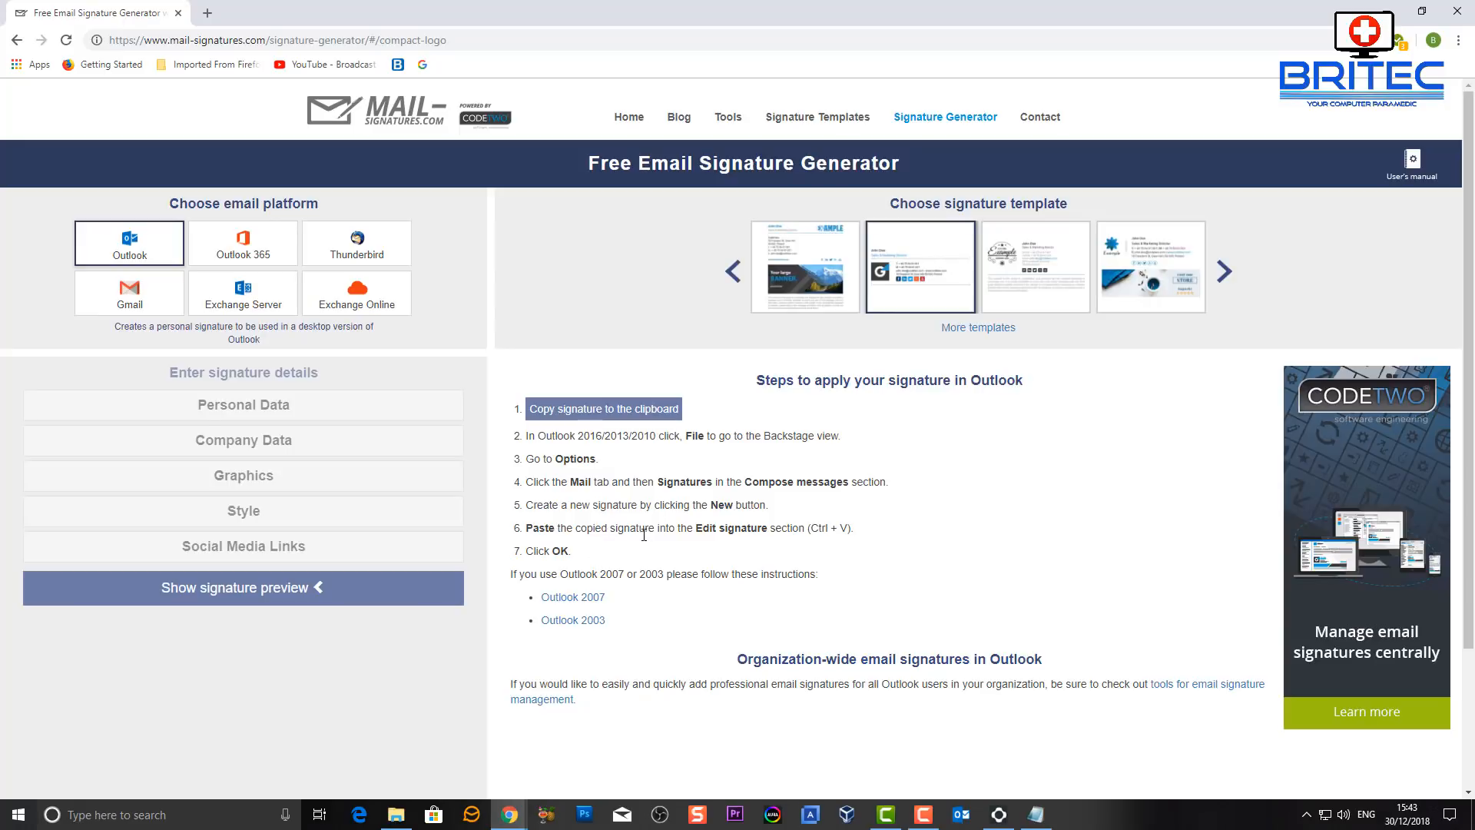
{"action": "mouse_move", "coordinate": [637, 546]}
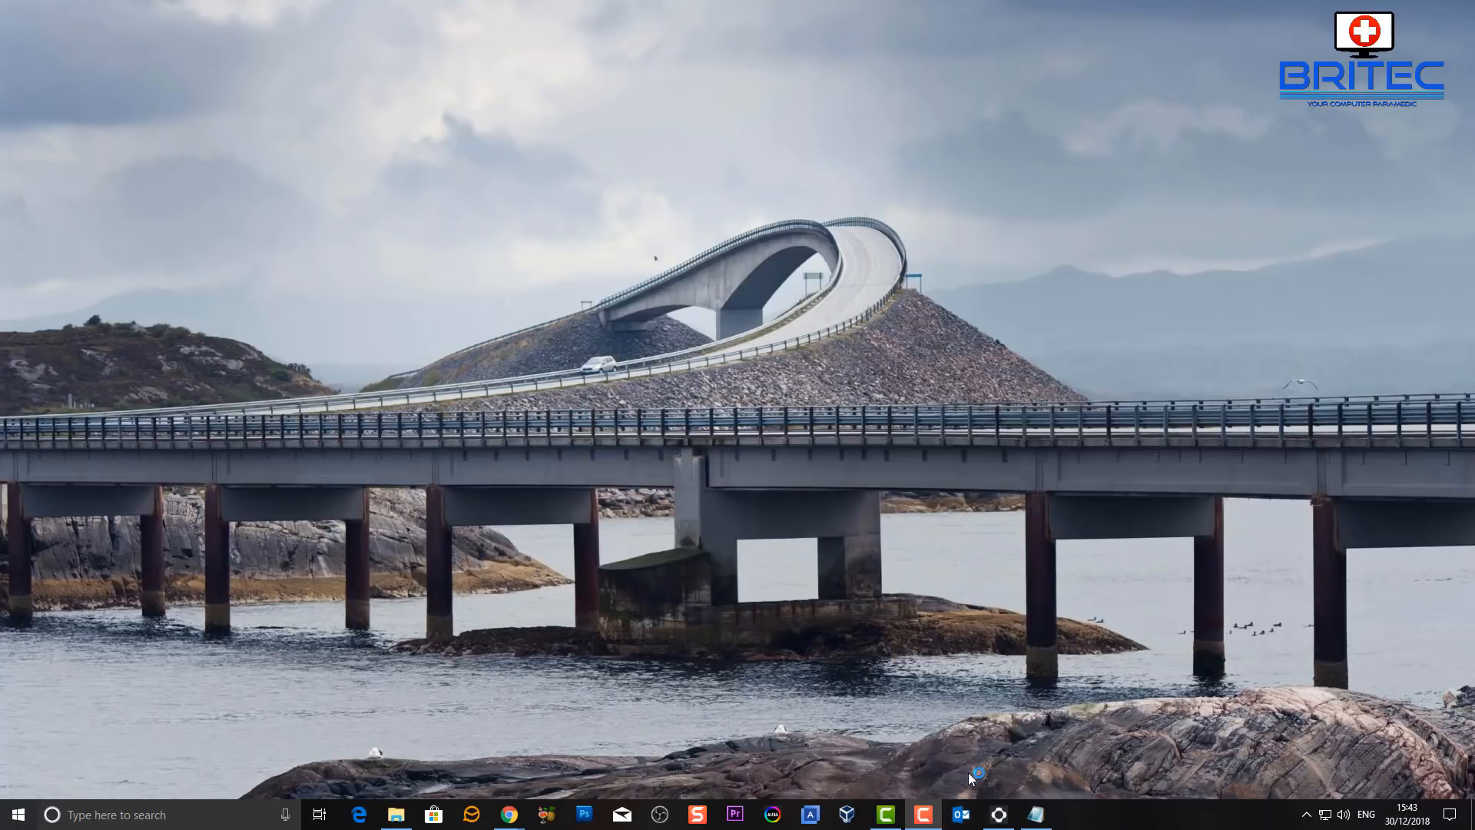
Launch Outlook from the taskbar and reach Options through the File backstage.
{"action": "left_click", "coordinate": [958, 814]}
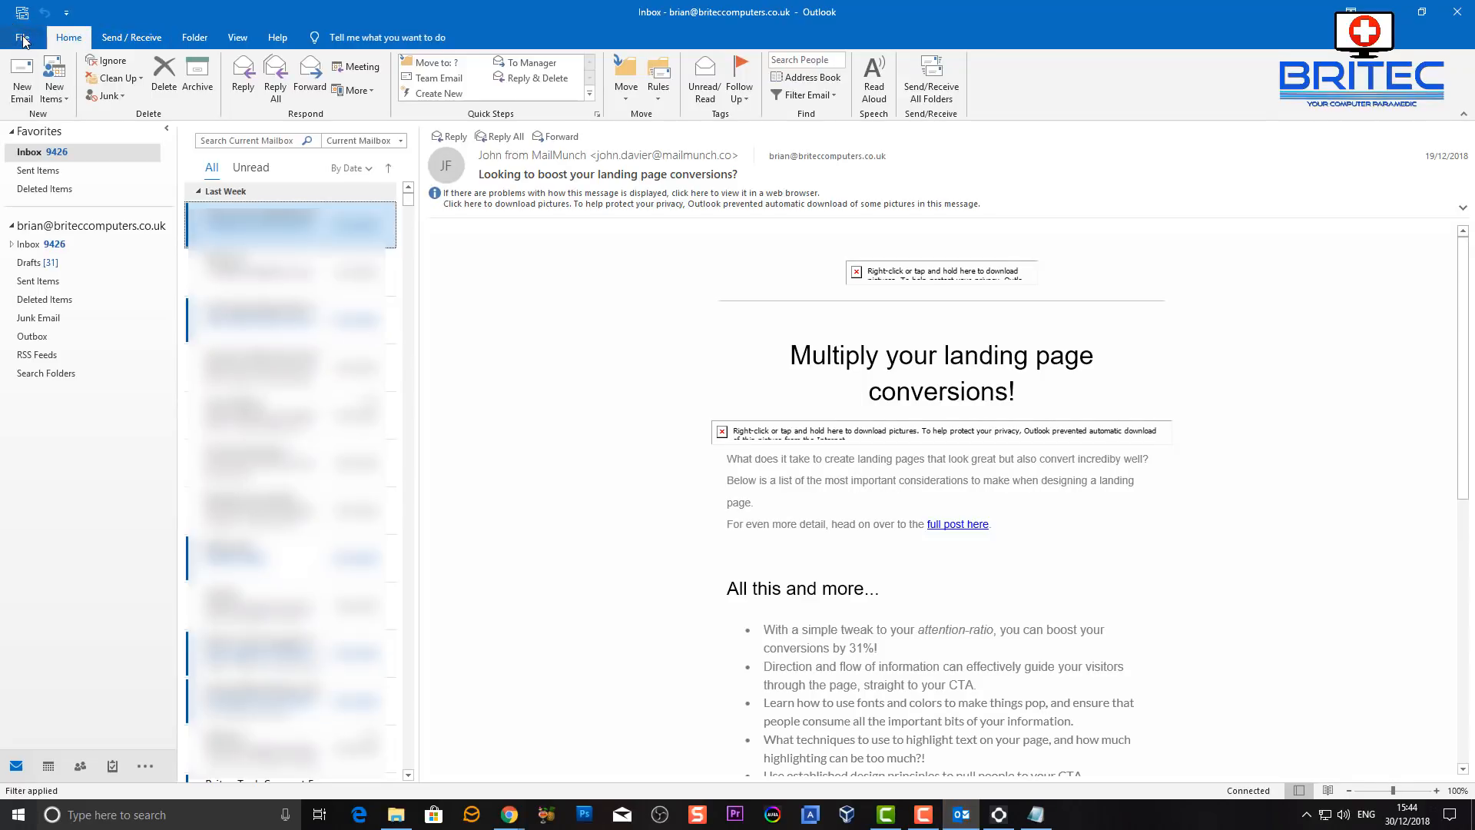
{"action": "left_click", "coordinate": [21, 37]}
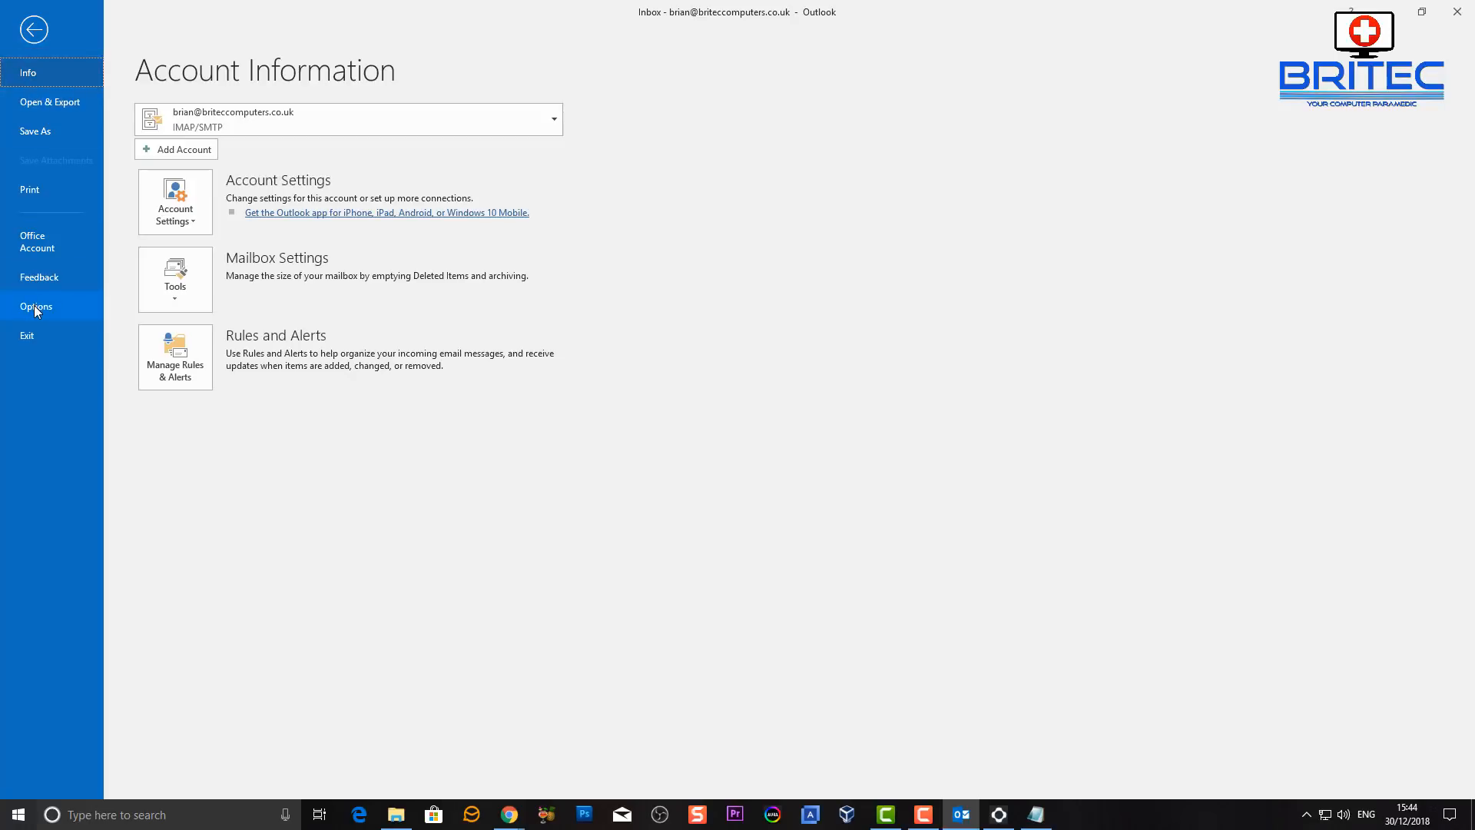
{"action": "left_click", "coordinate": [37, 305]}
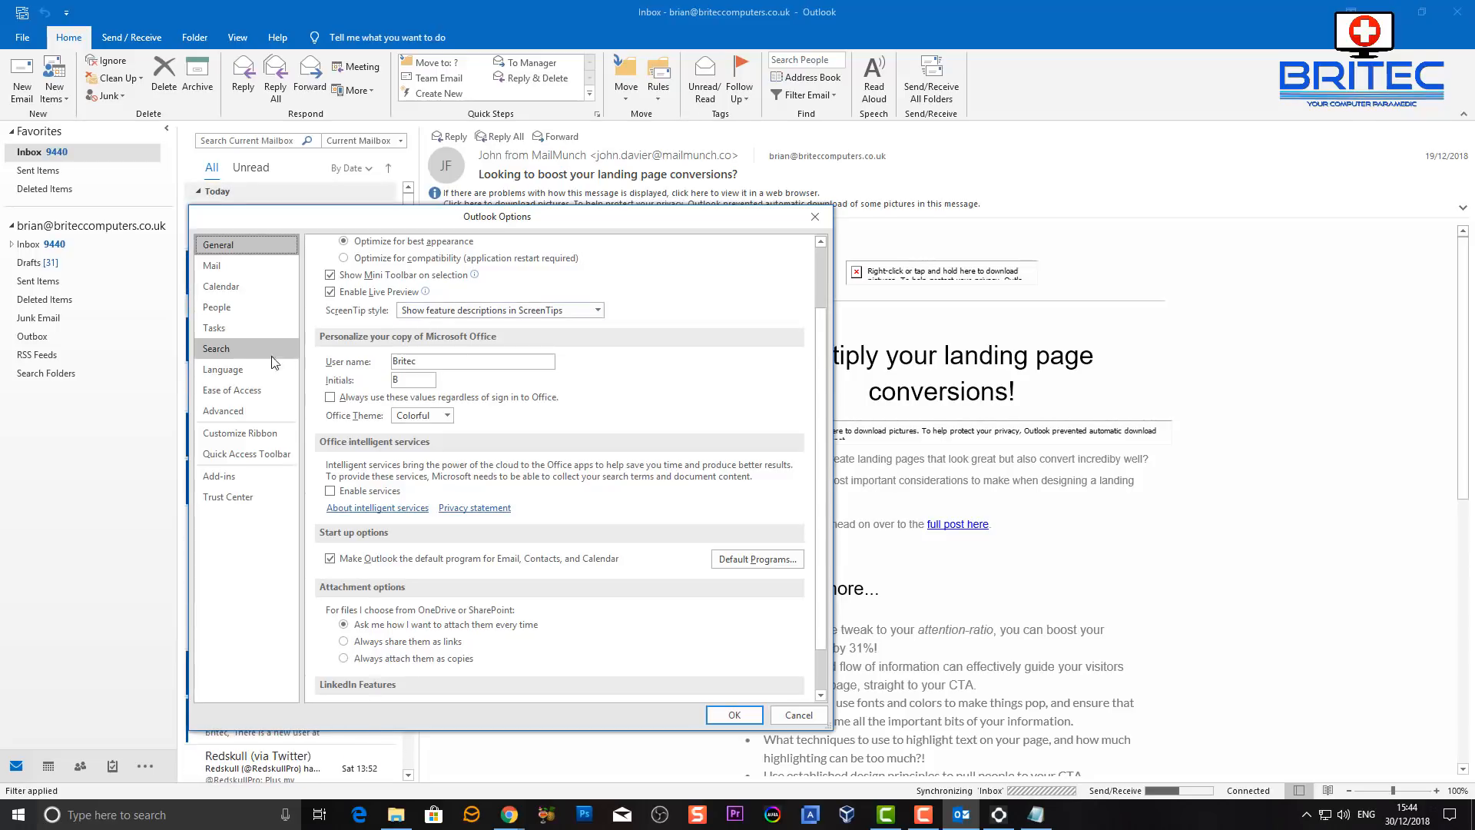
Switch Outlook Options to the Mail category to show signature settings.
{"action": "left_click", "coordinate": [212, 265]}
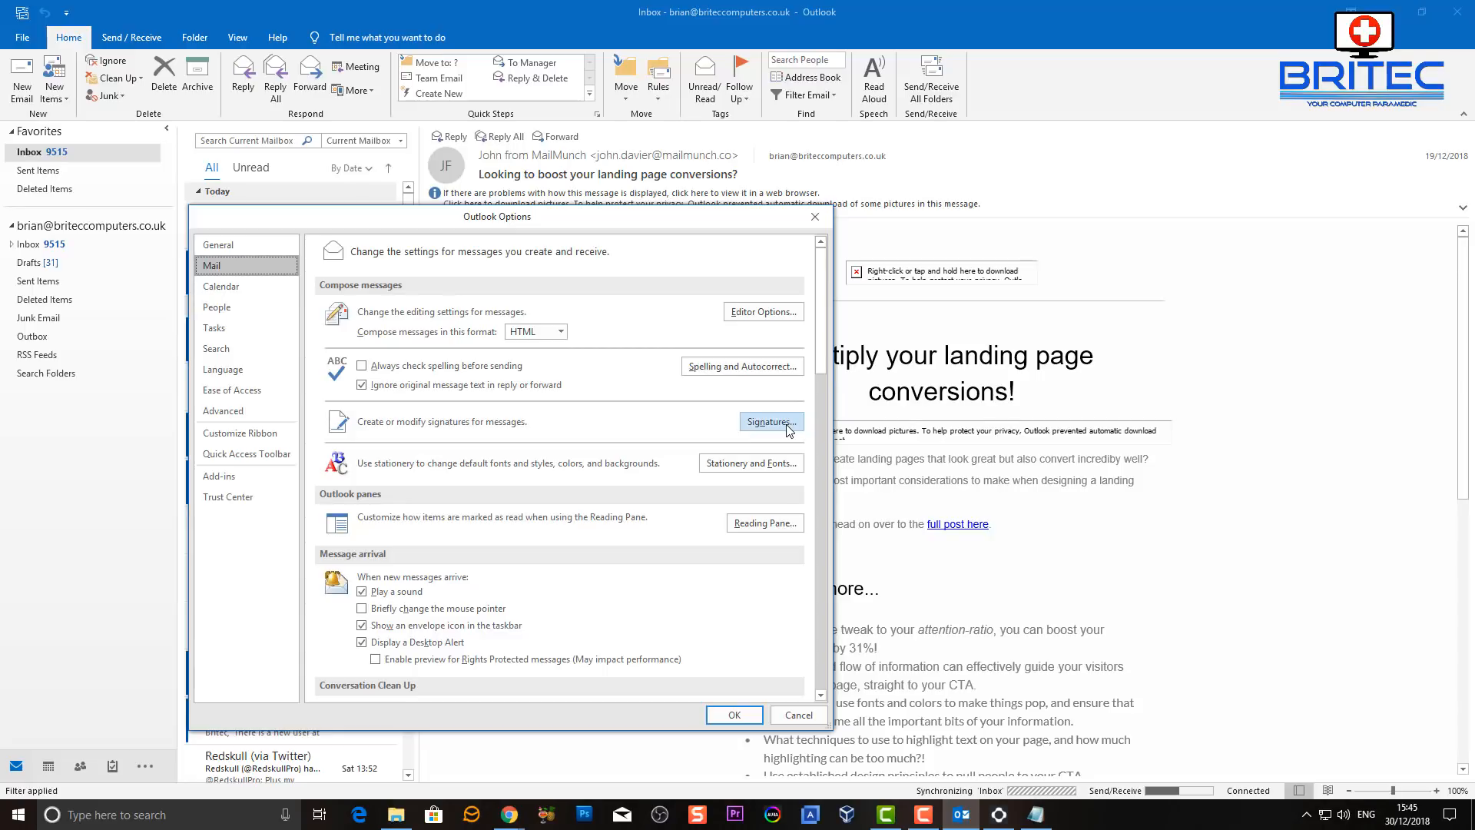
Open Signatures and Stationery and add a new signature named 'sig'.
{"action": "left_click", "coordinate": [770, 420]}
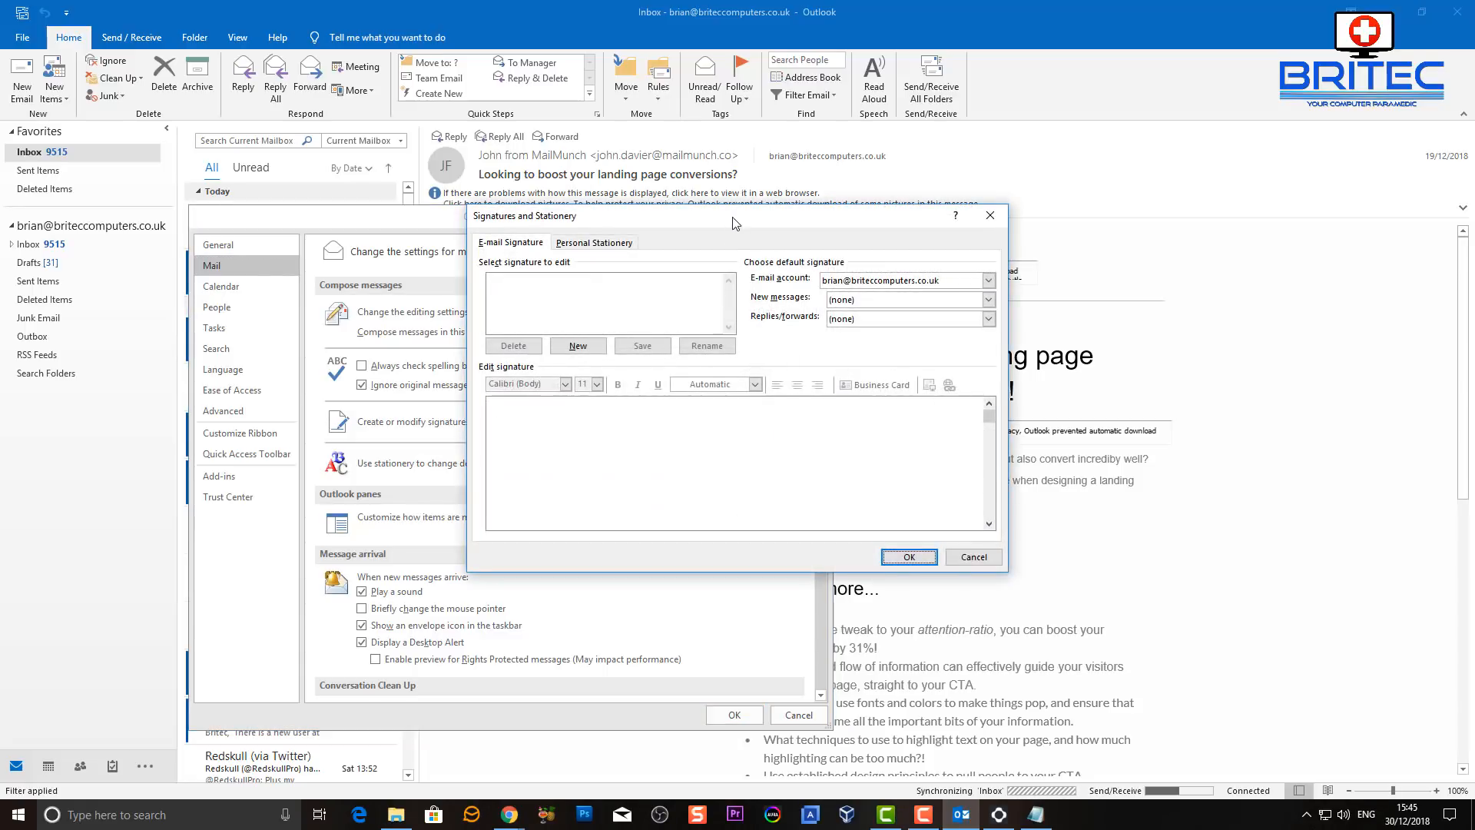
{"action": "left_click_drag", "start_coordinate": [734, 216], "coordinate": [565, 318]}
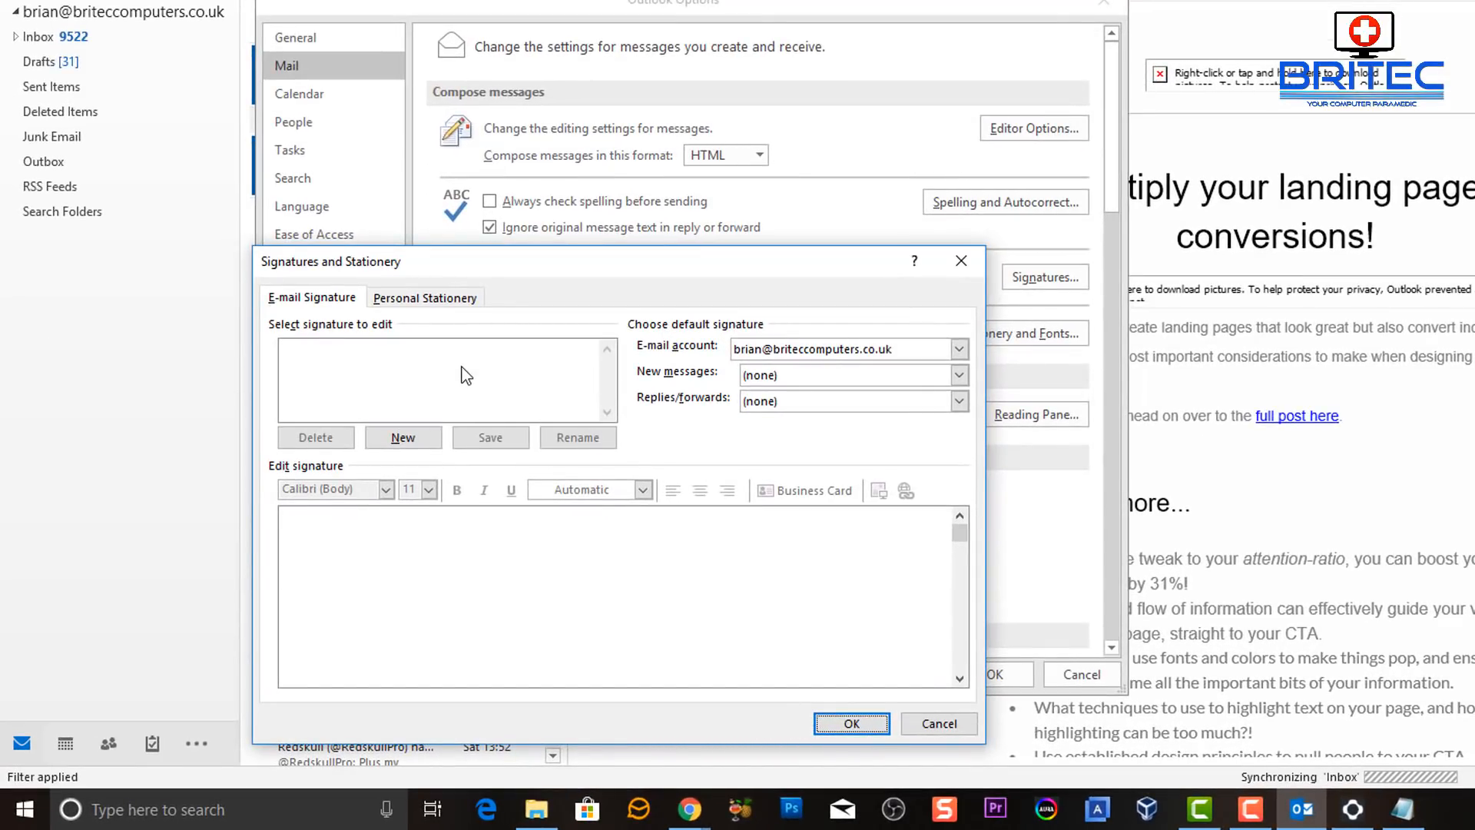
{"action": "mouse_move", "coordinate": [471, 365]}
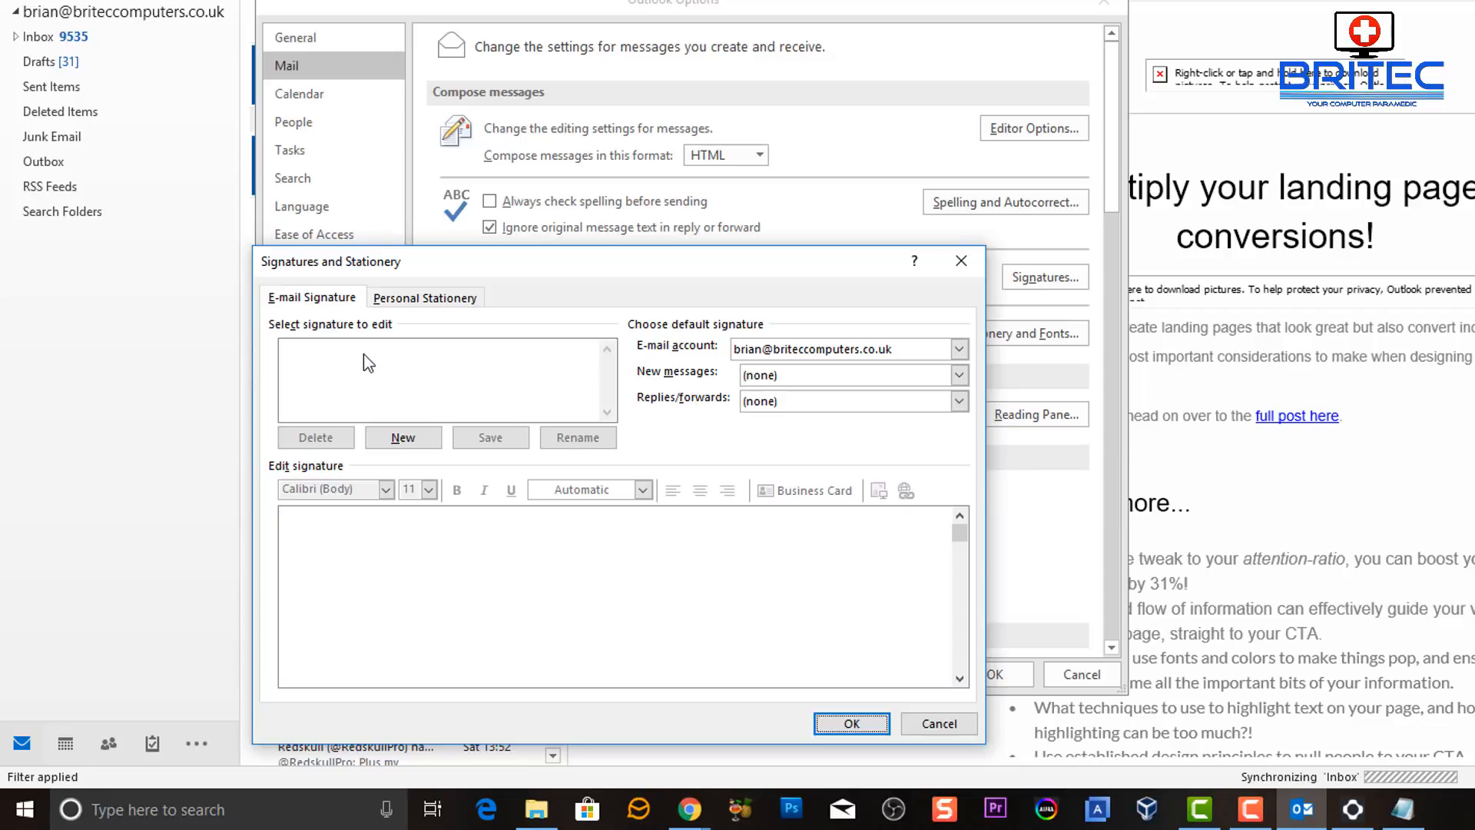
{"action": "left_click", "coordinate": [403, 436]}
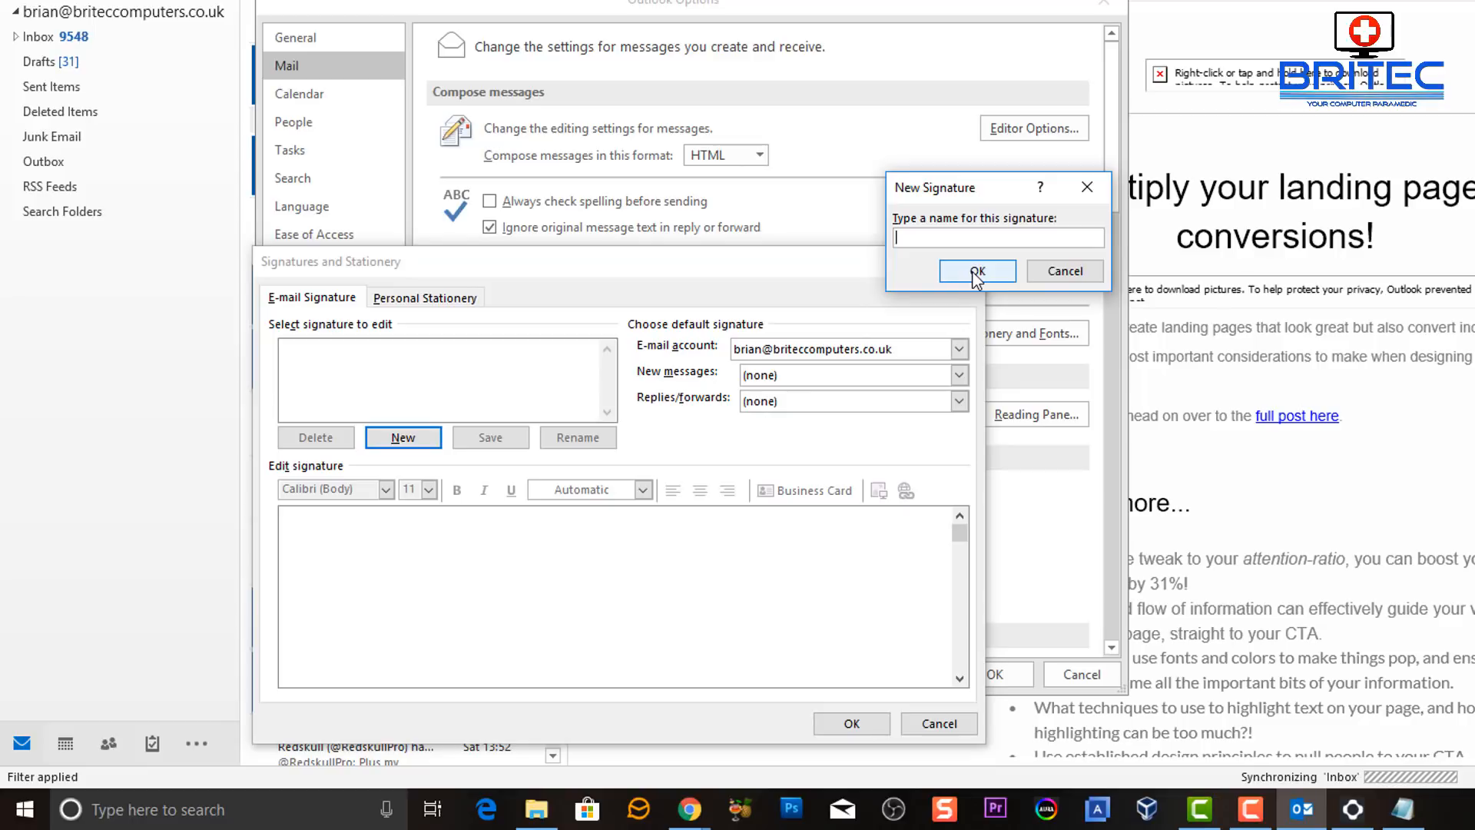
{"action": "type", "text": "sig1"}
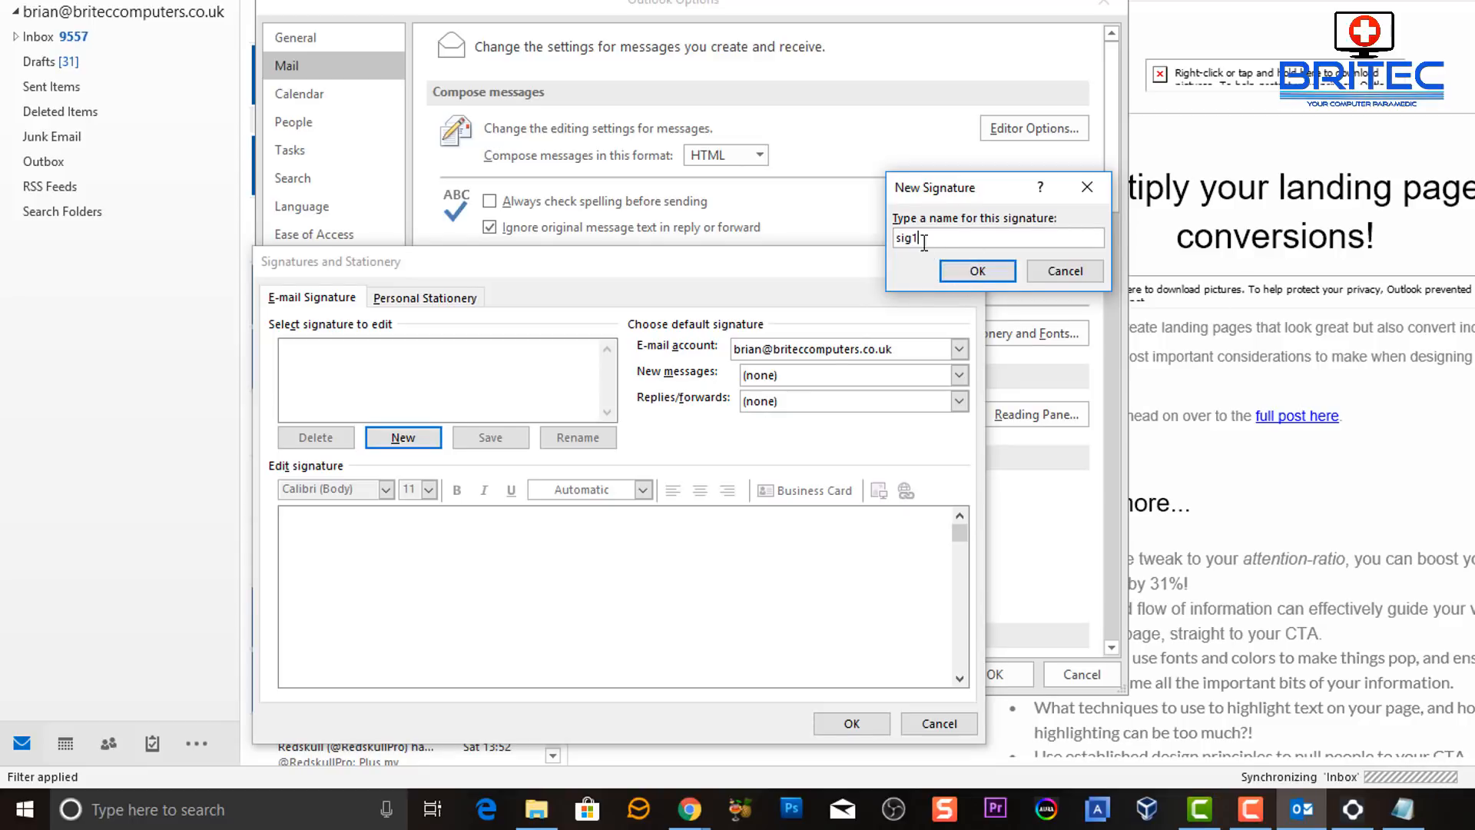
{"action": "key", "text": "Backspace"}
{"action": "type", "text": "2"}
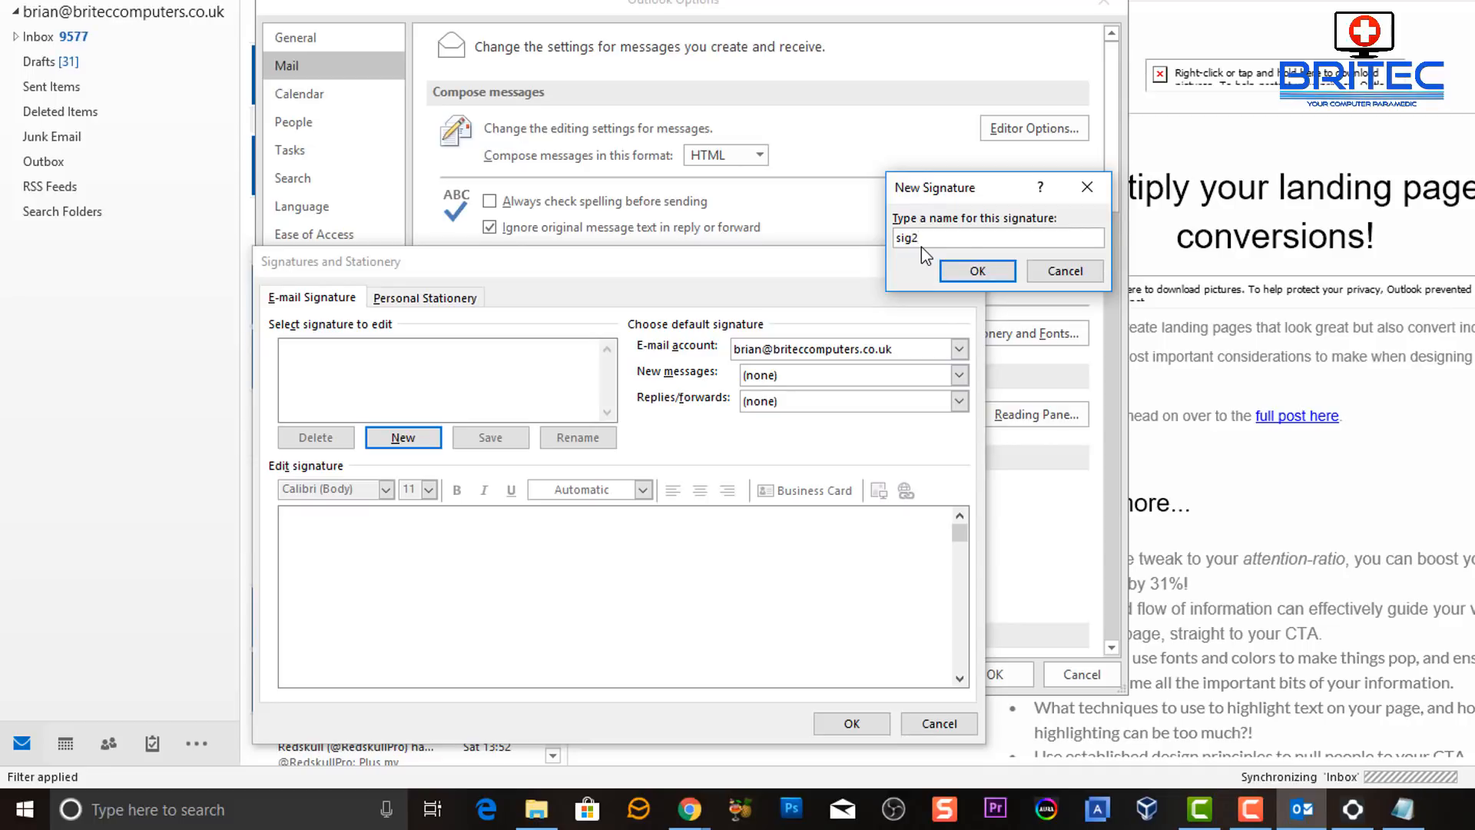
{"action": "key", "text": "Backspace"}
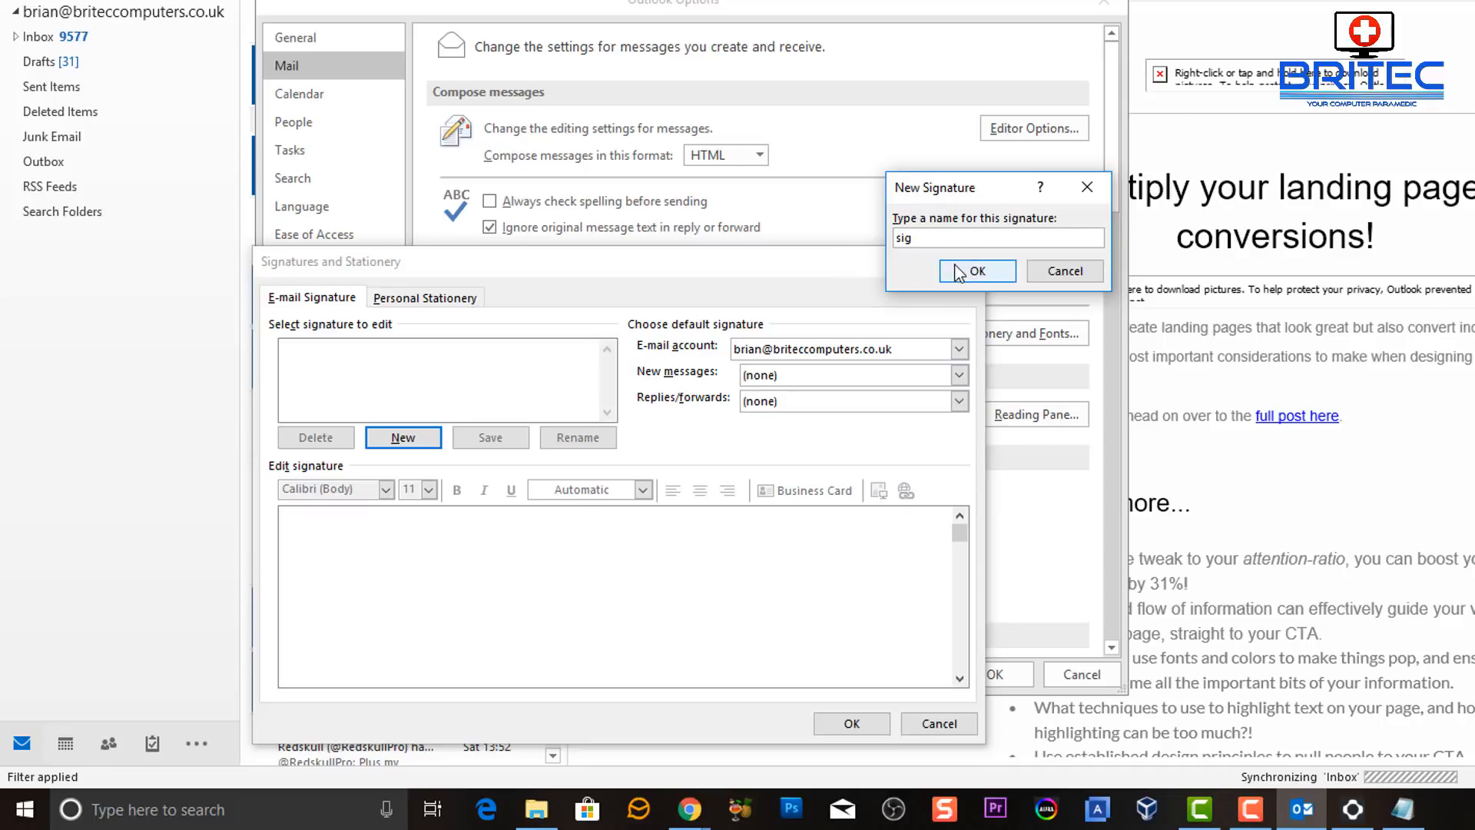
{"action": "left_click", "coordinate": [976, 271]}
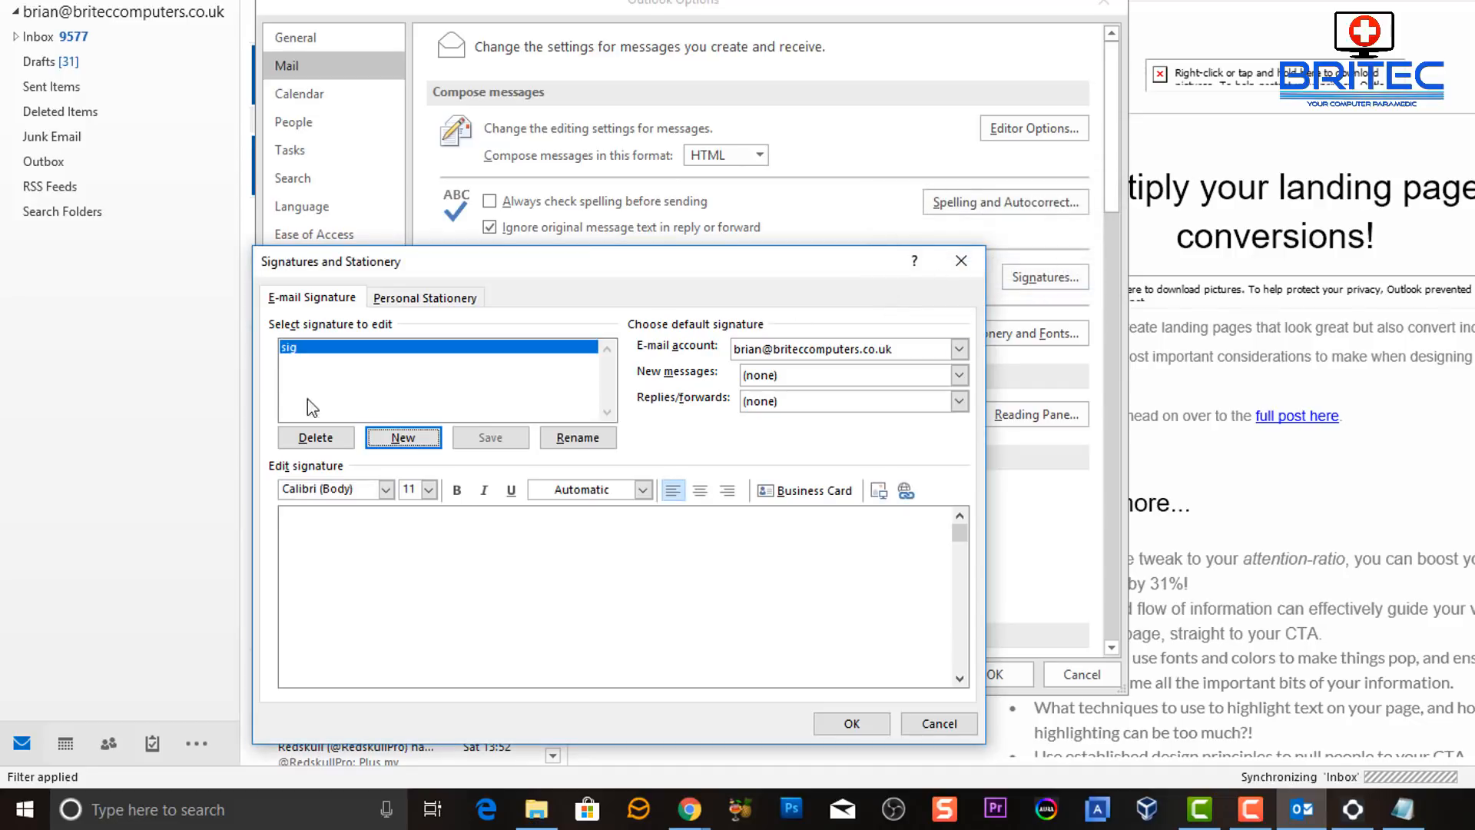
{"action": "mouse_move", "coordinate": [360, 364]}
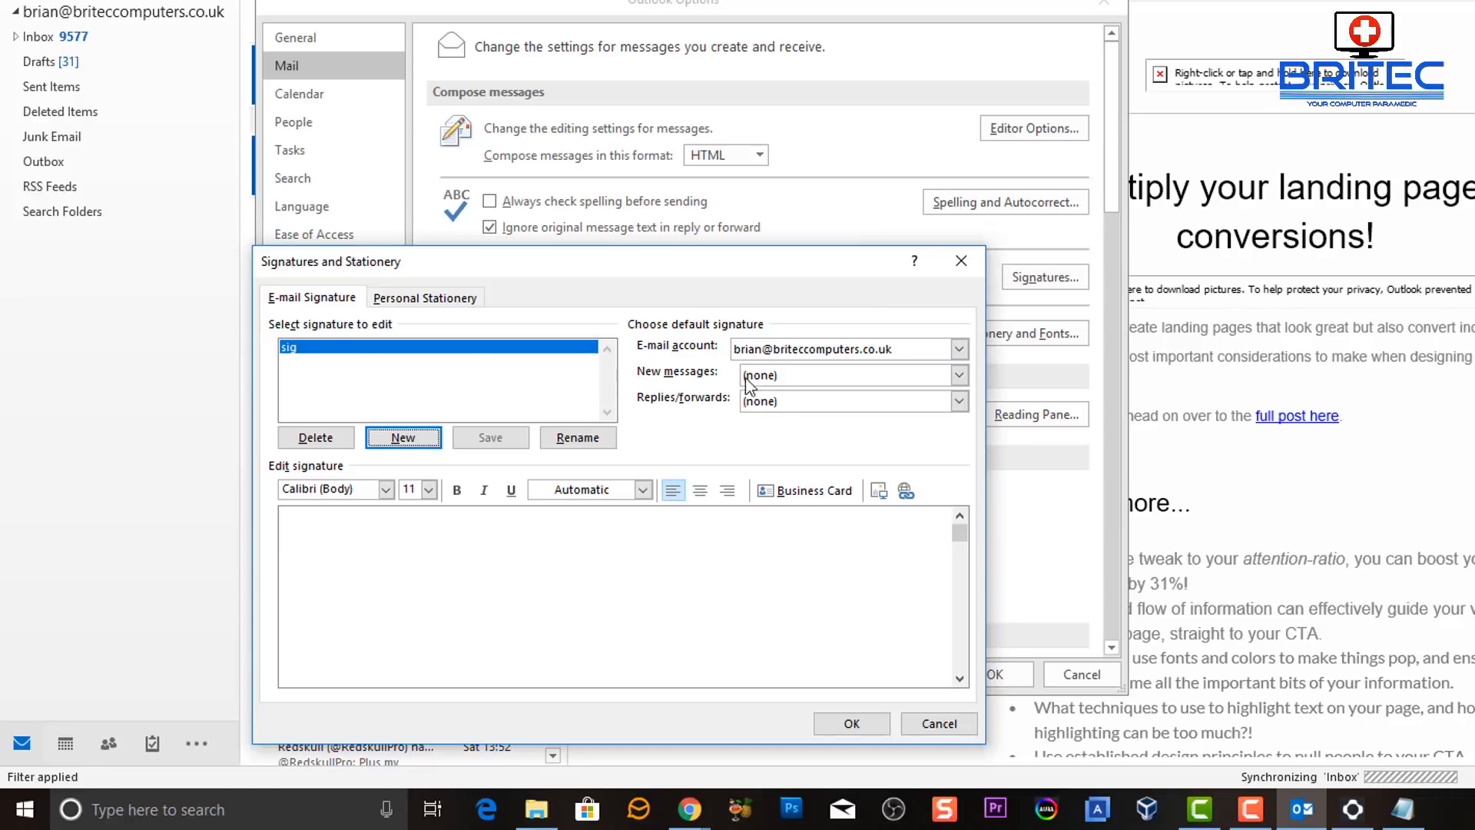
Paste the copied Britec HTML signature into the sig edit box.
{"action": "left_click", "coordinate": [958, 374]}
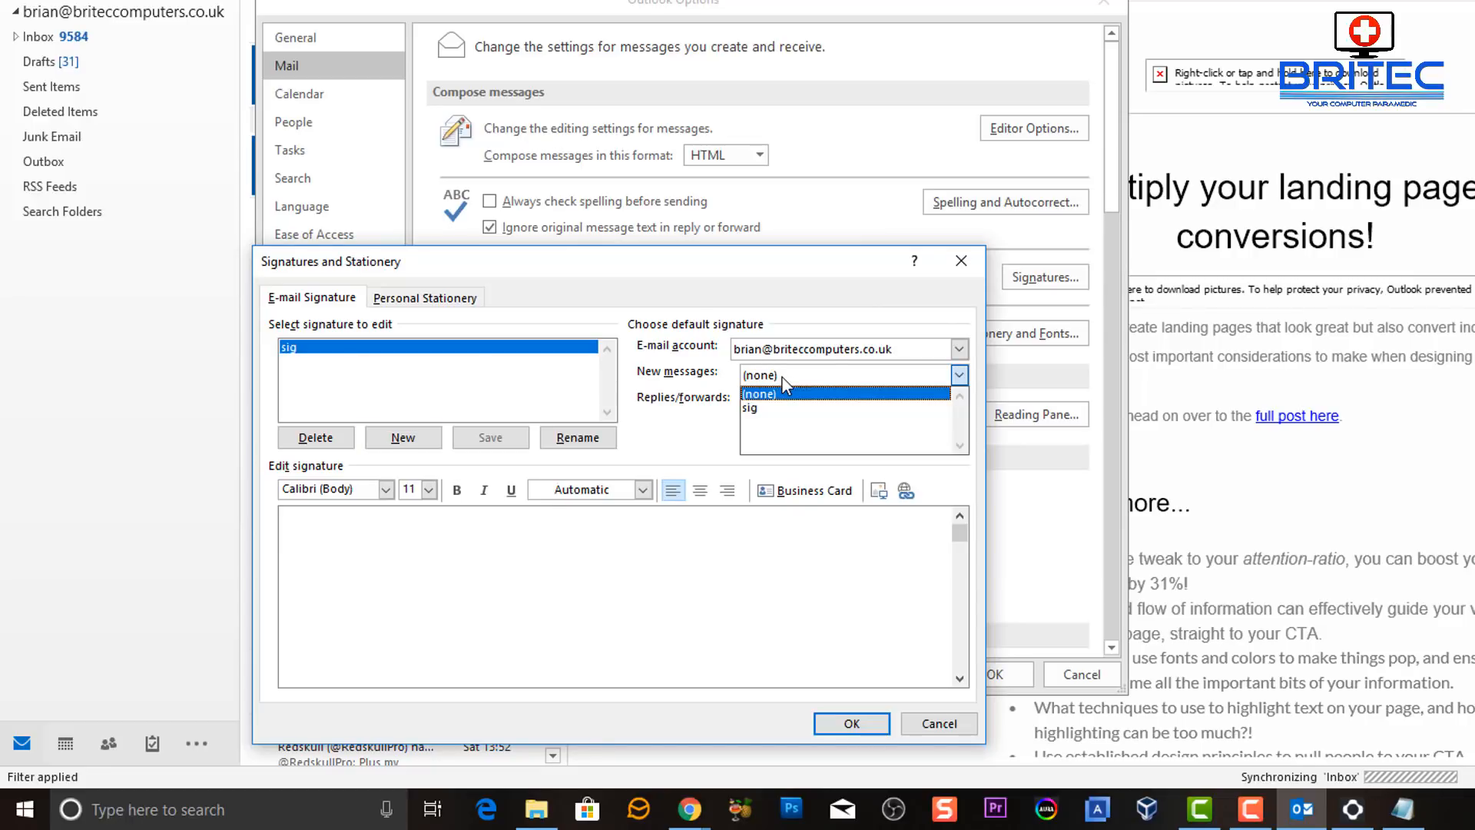
{"action": "left_click", "coordinate": [759, 394]}
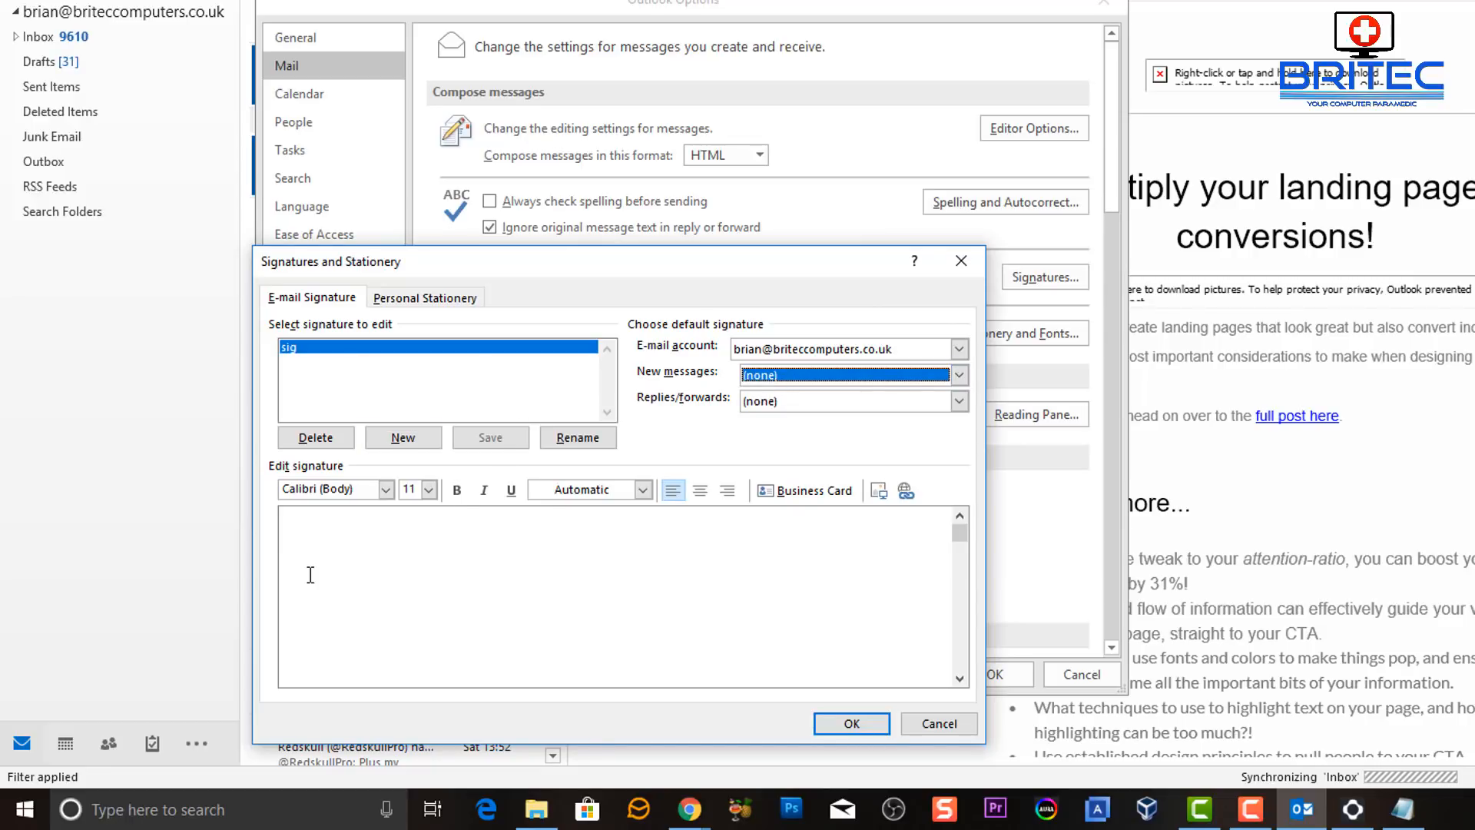
{"action": "right_click", "coordinate": [309, 574]}
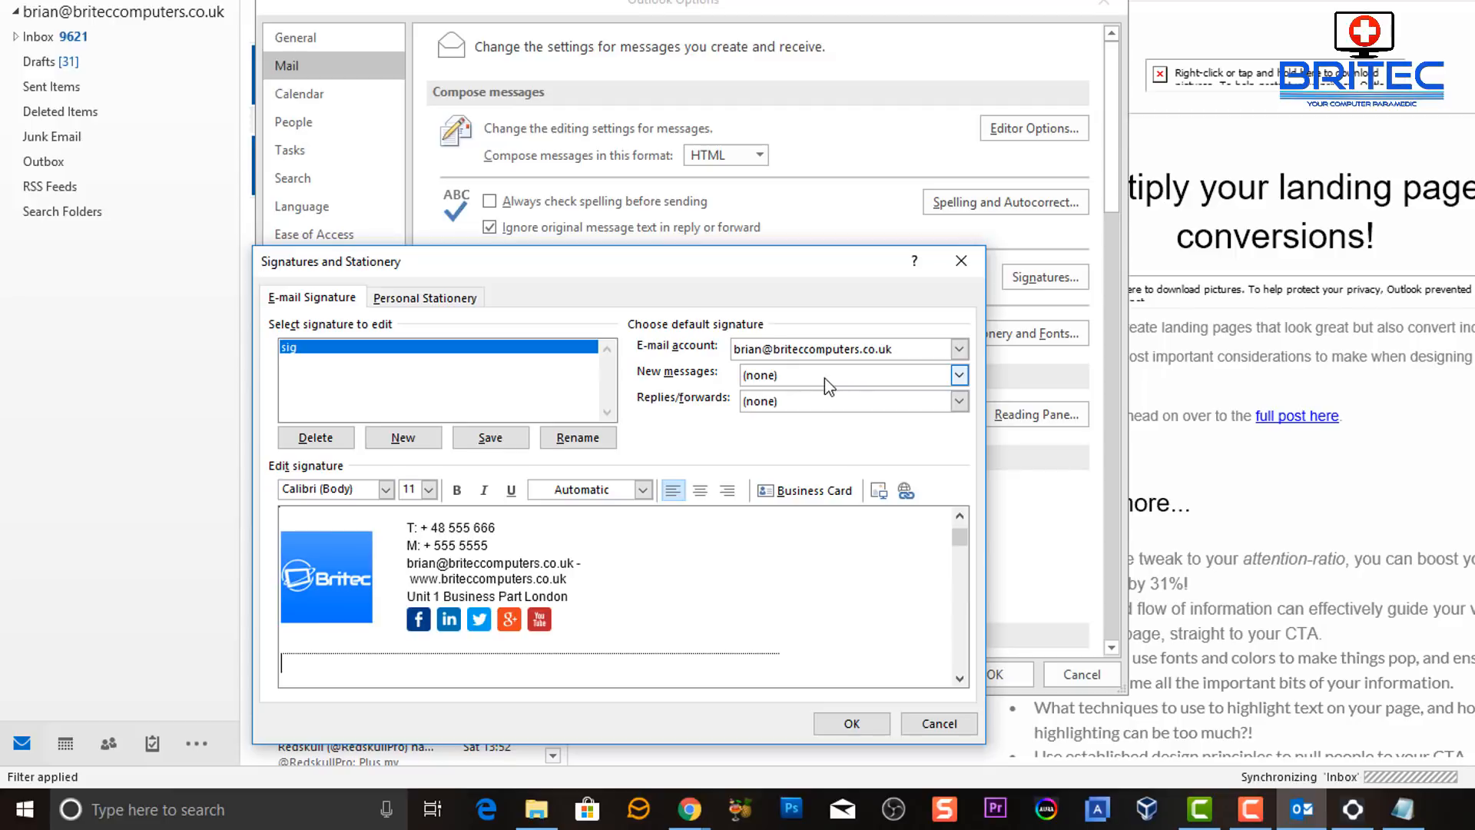
{"action": "mouse_move", "coordinate": [799, 389]}
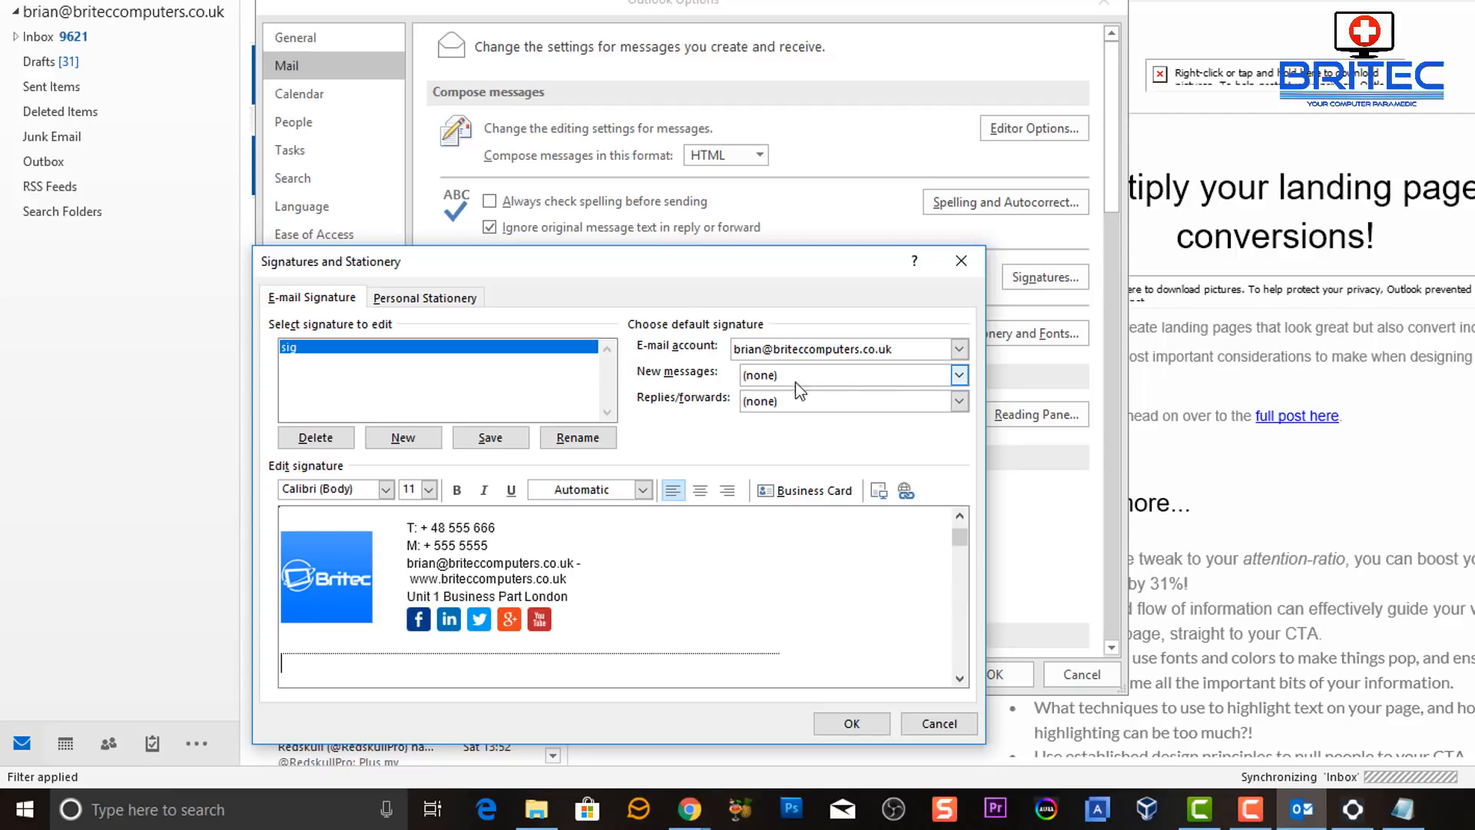
Set sig as the default signature for new messages and save.
{"action": "left_click", "coordinate": [958, 400]}
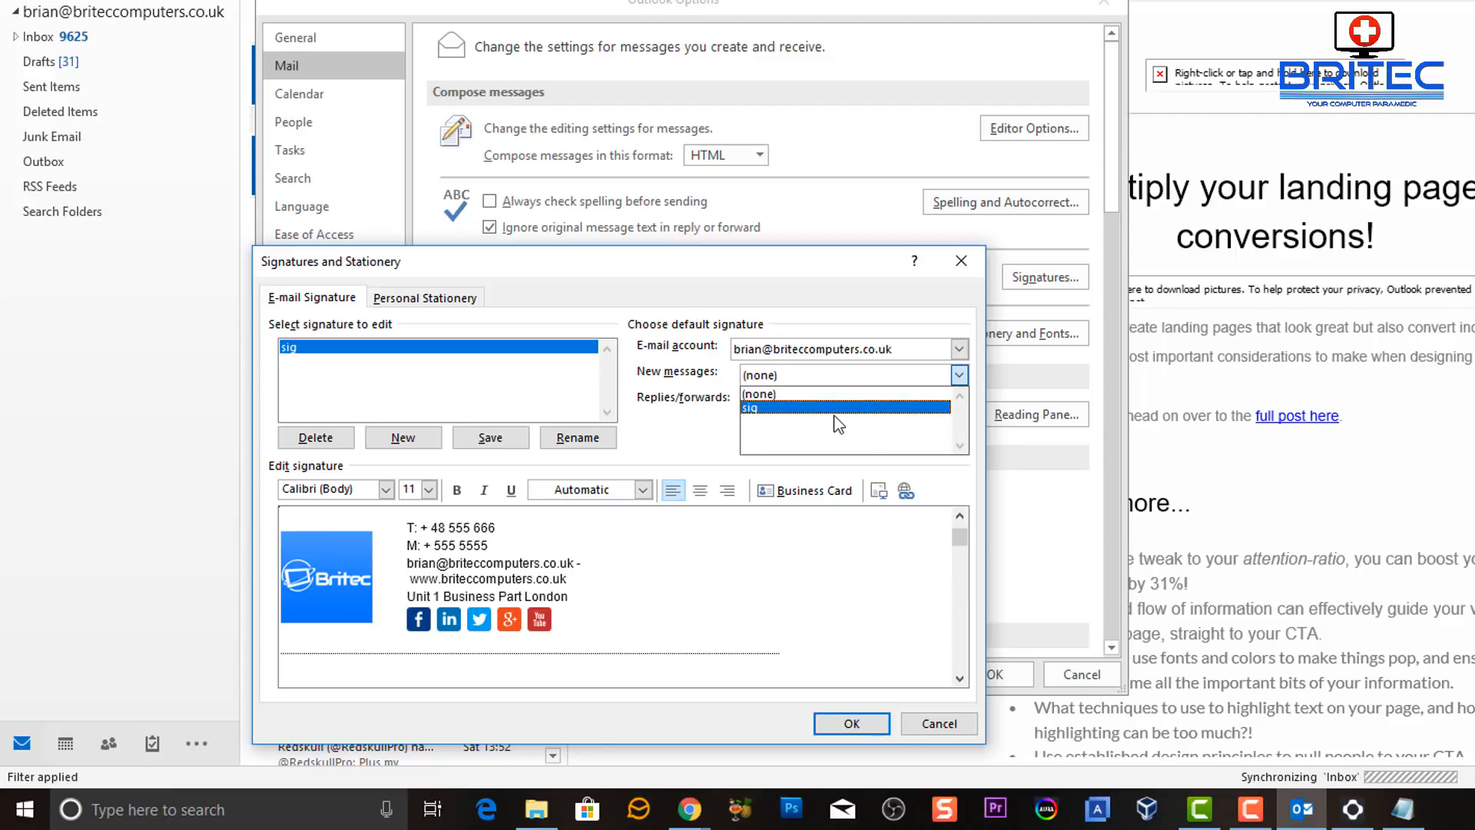
{"action": "left_click", "coordinate": [746, 407]}
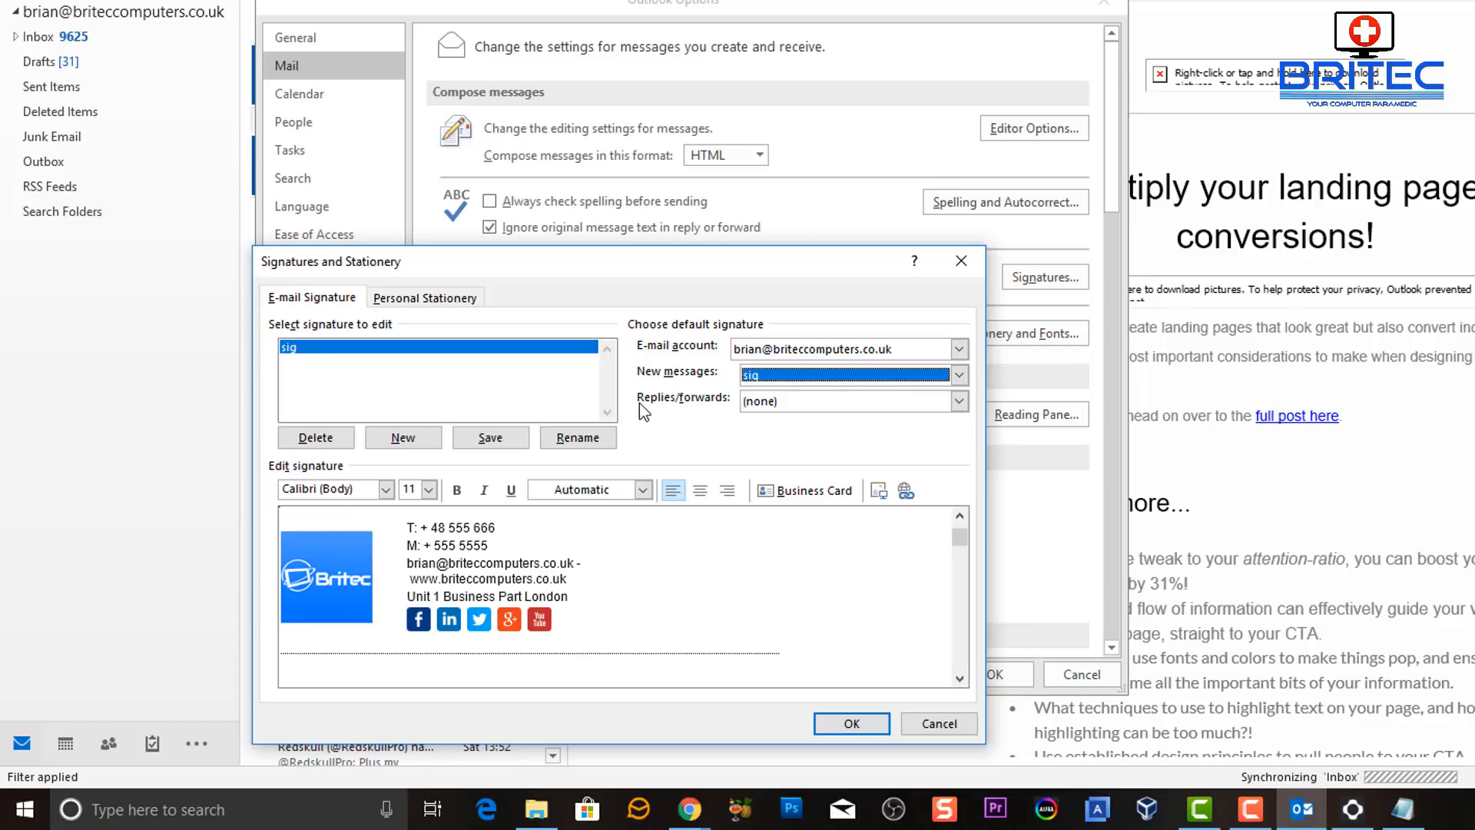
{"action": "mouse_move", "coordinate": [708, 411]}
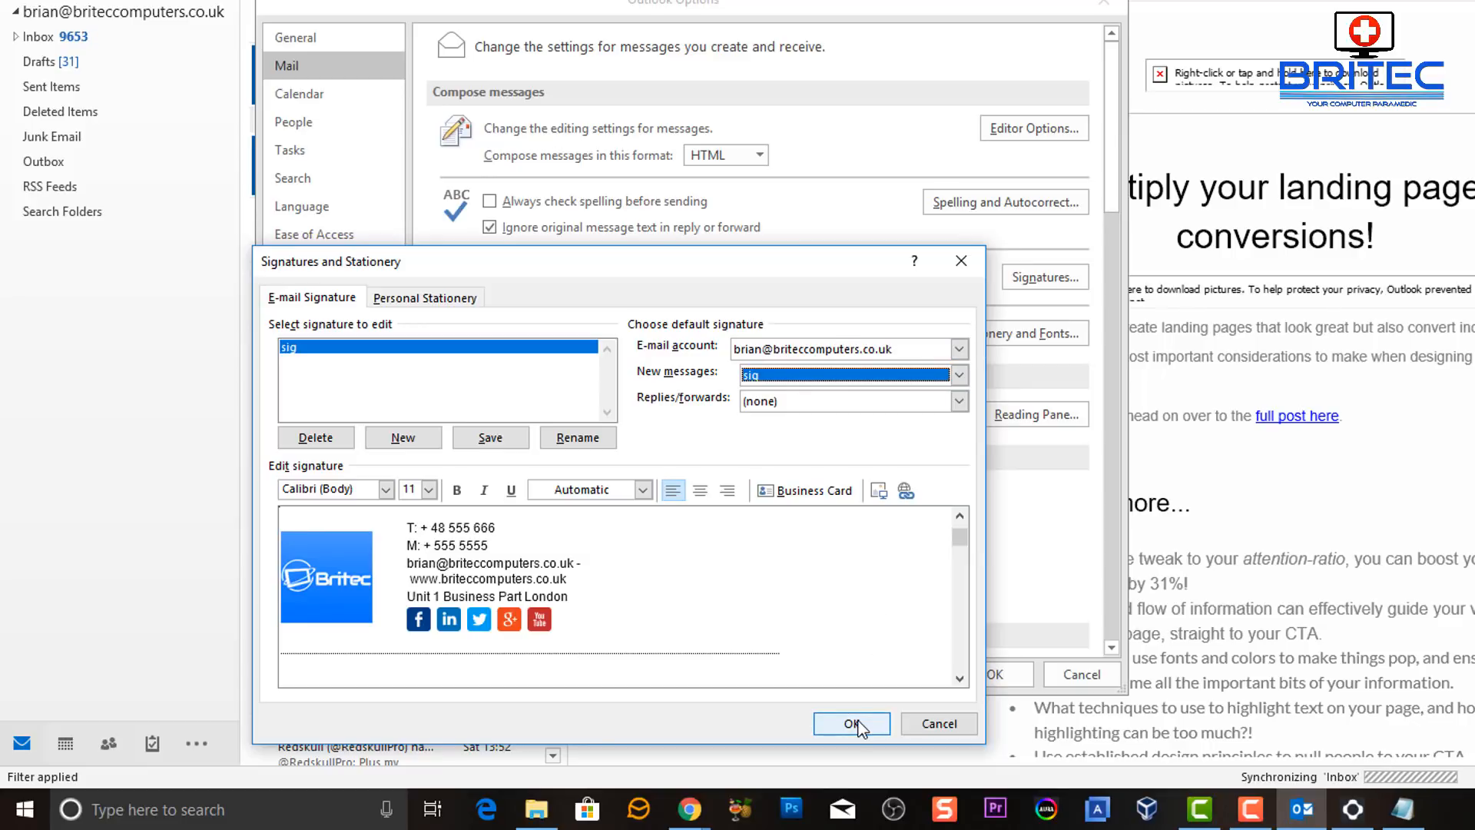
{"action": "left_click", "coordinate": [851, 722]}
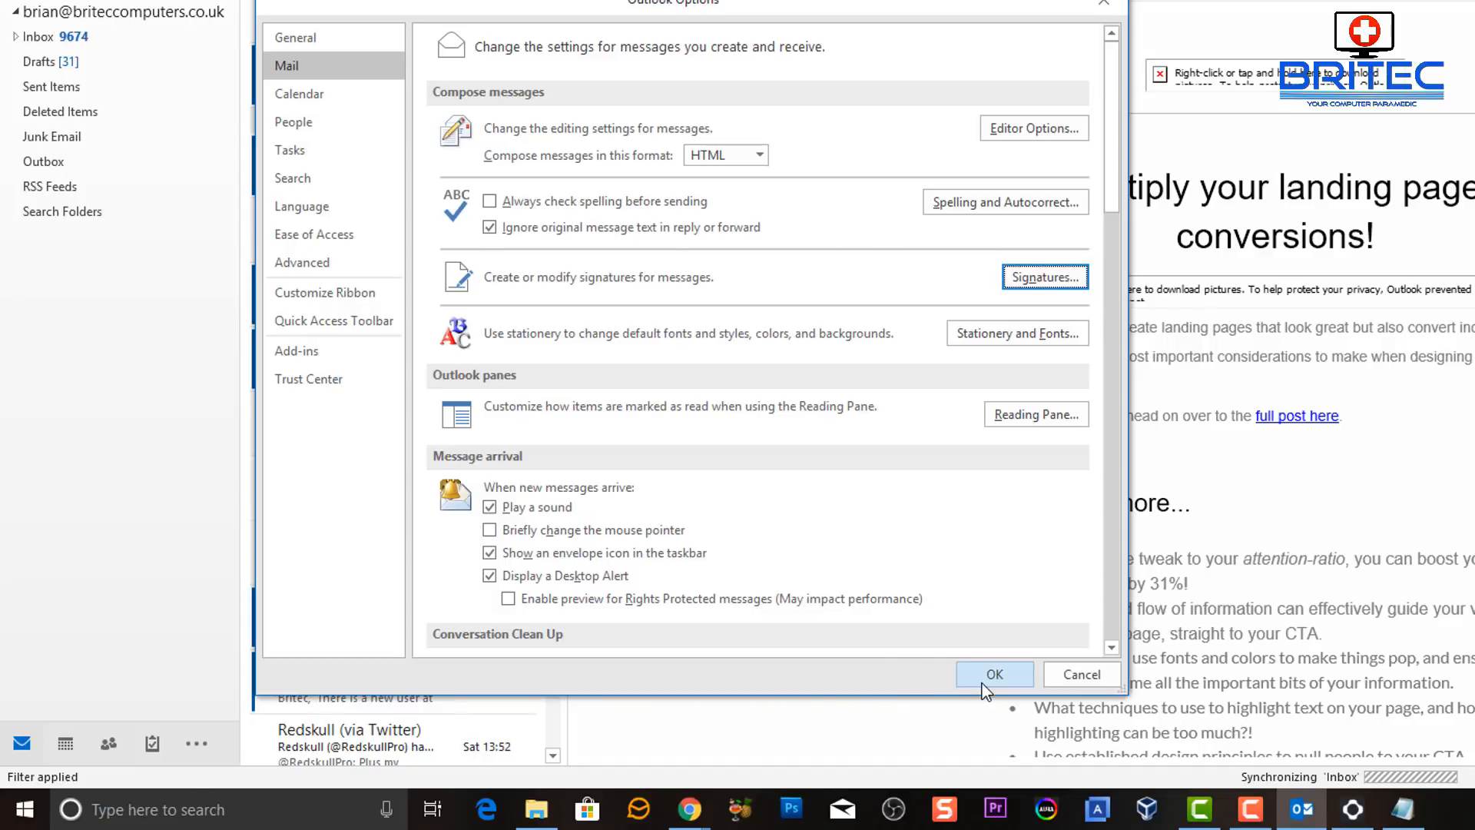
Close Outlook Options and start a new email showing the Britec signature.
{"action": "left_click", "coordinate": [994, 673]}
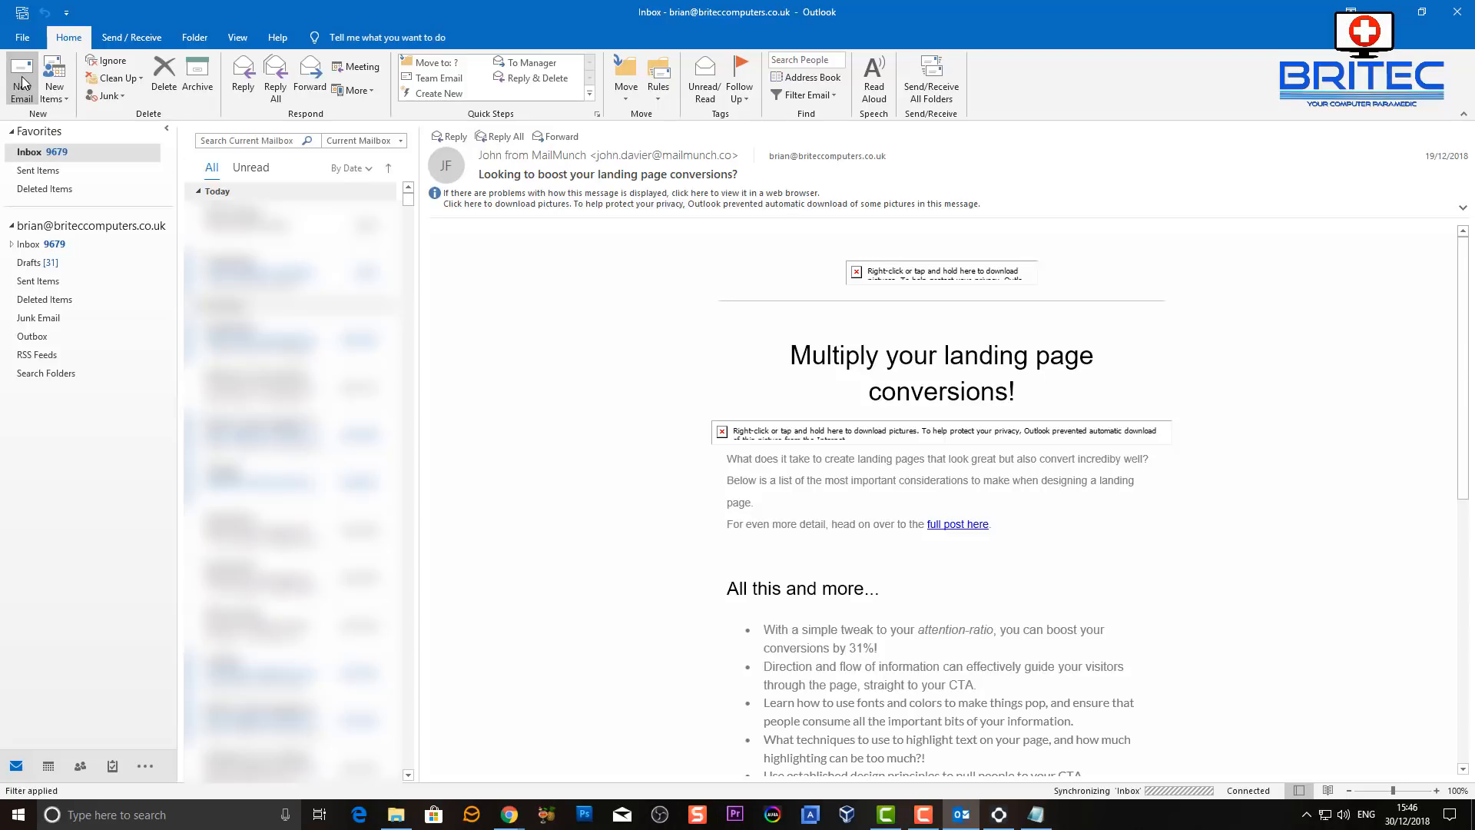
{"action": "left_click", "coordinate": [21, 76]}
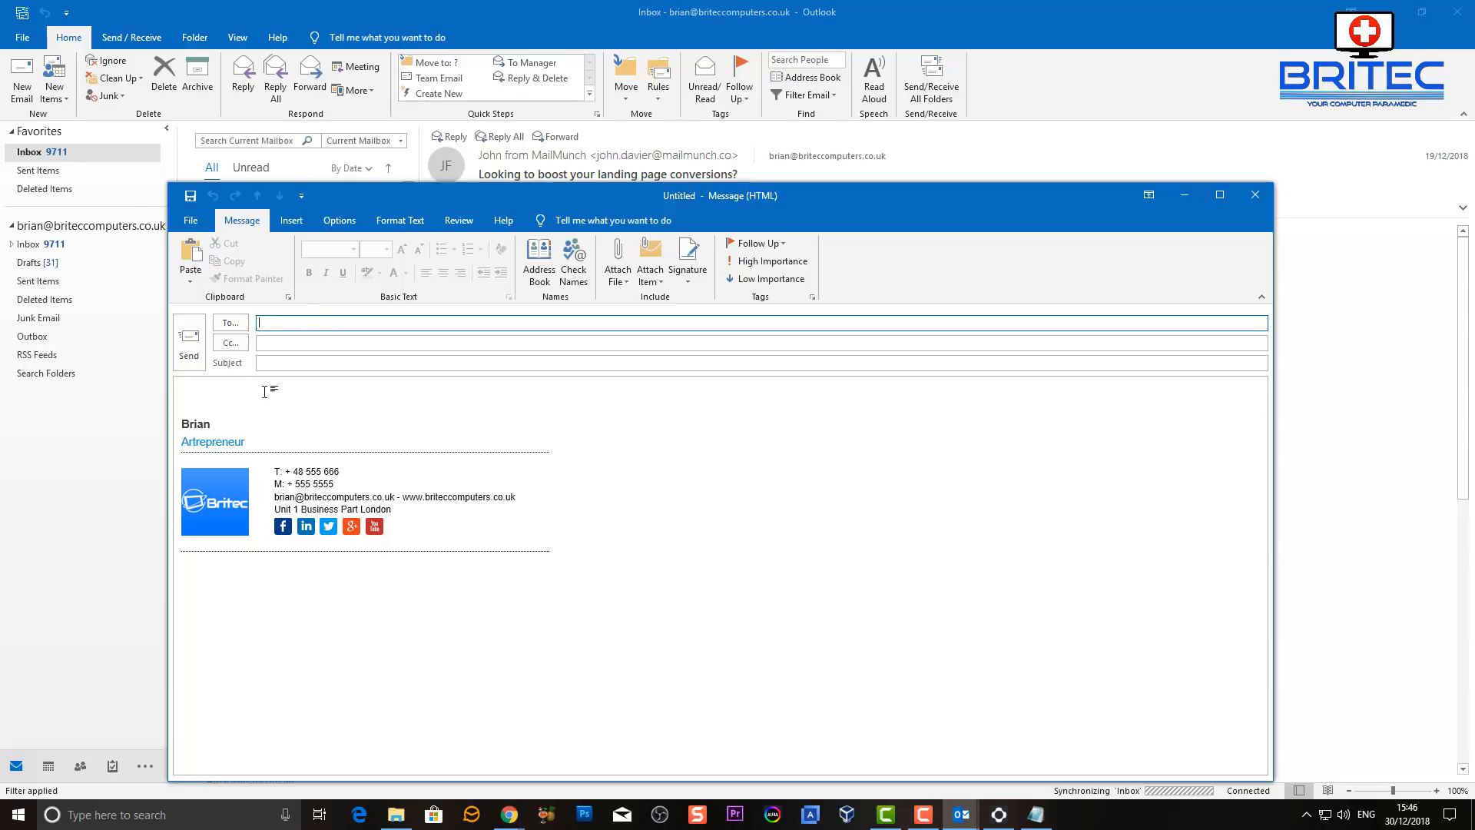
{"action": "mouse_move", "coordinate": [267, 424]}
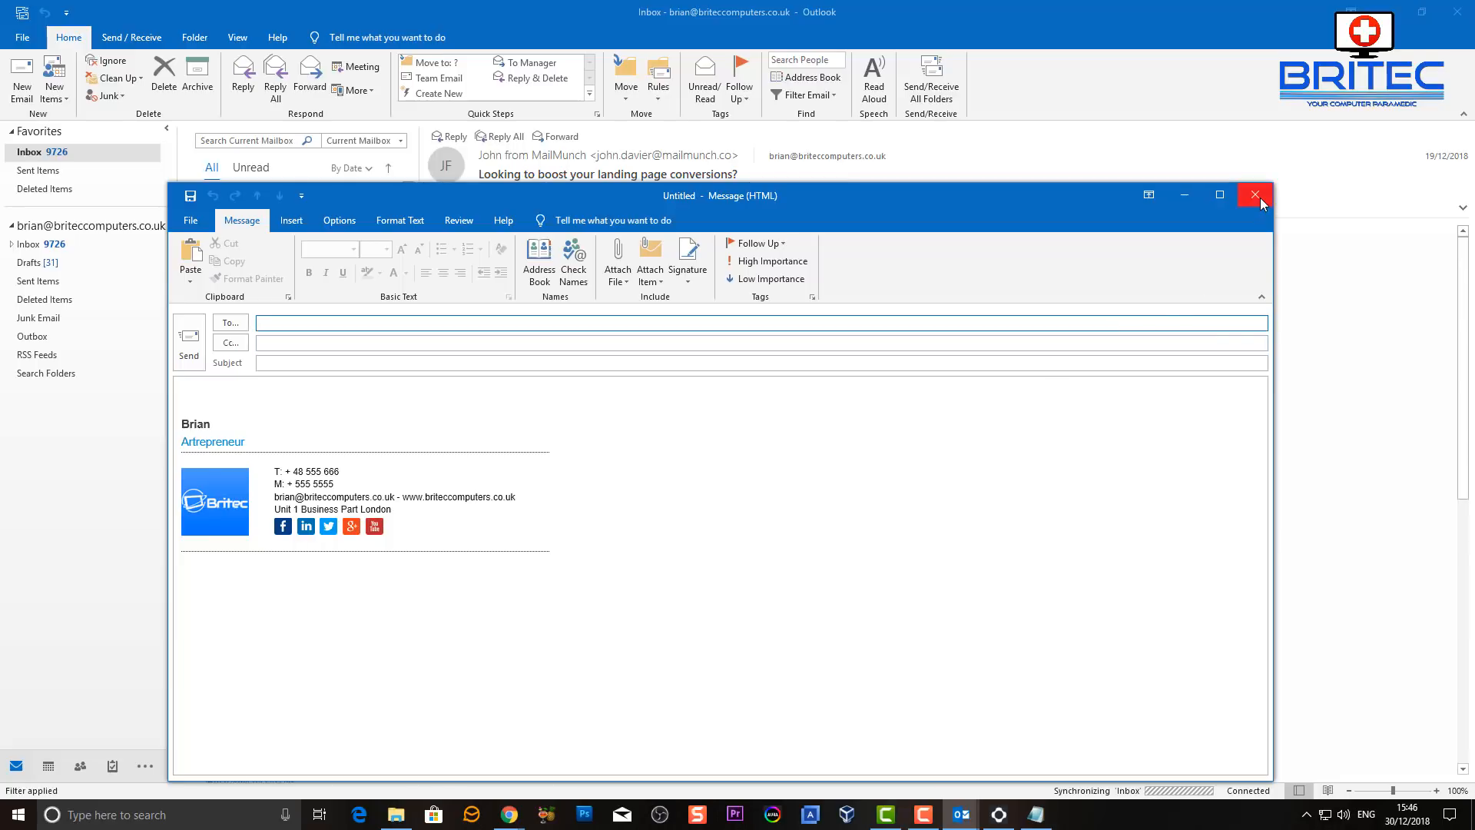
{"action": "mouse_move", "coordinate": [1254, 194]}
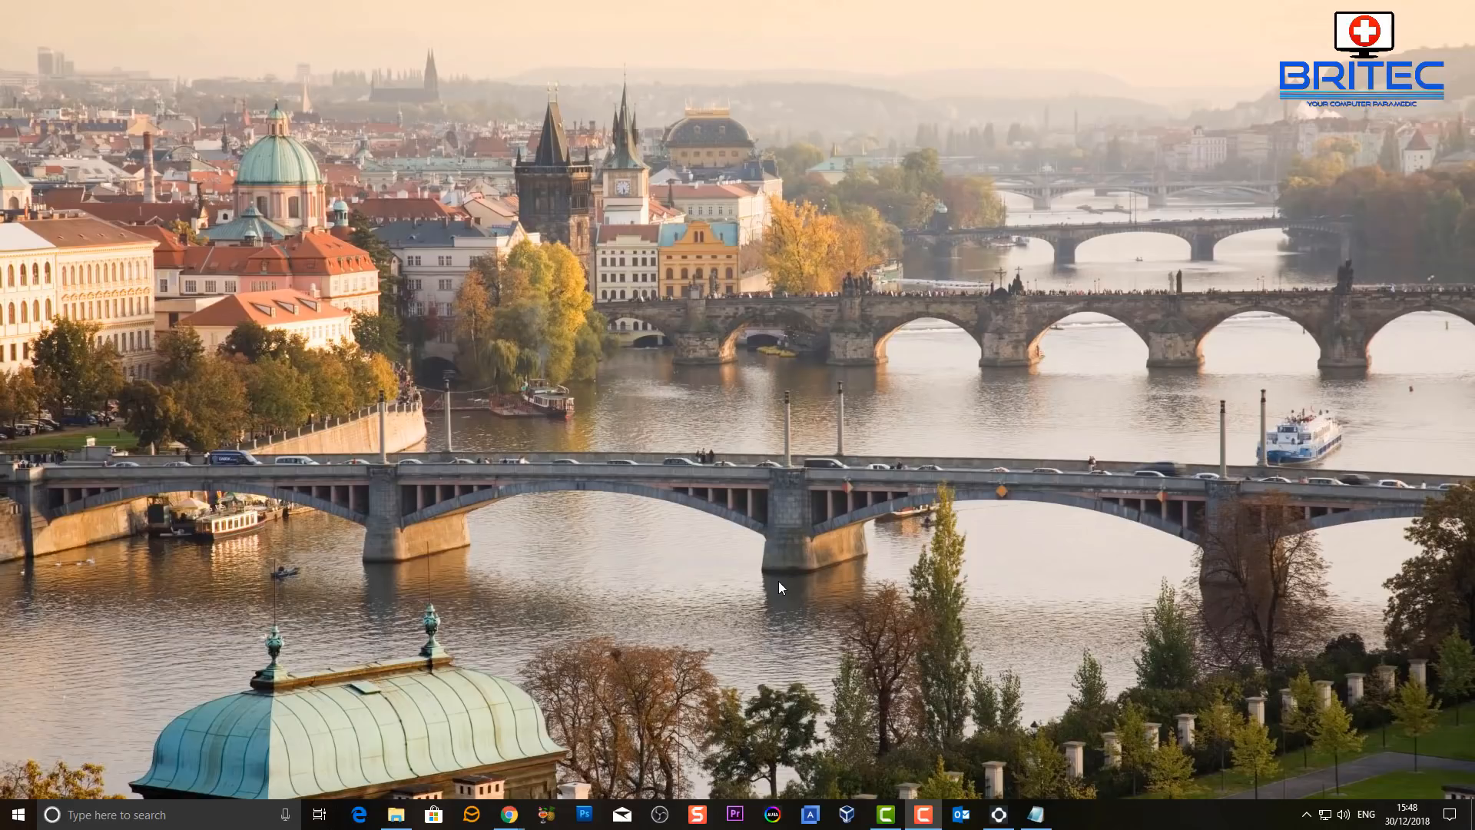
{"action": "mouse_move", "coordinate": [1000, 615]}
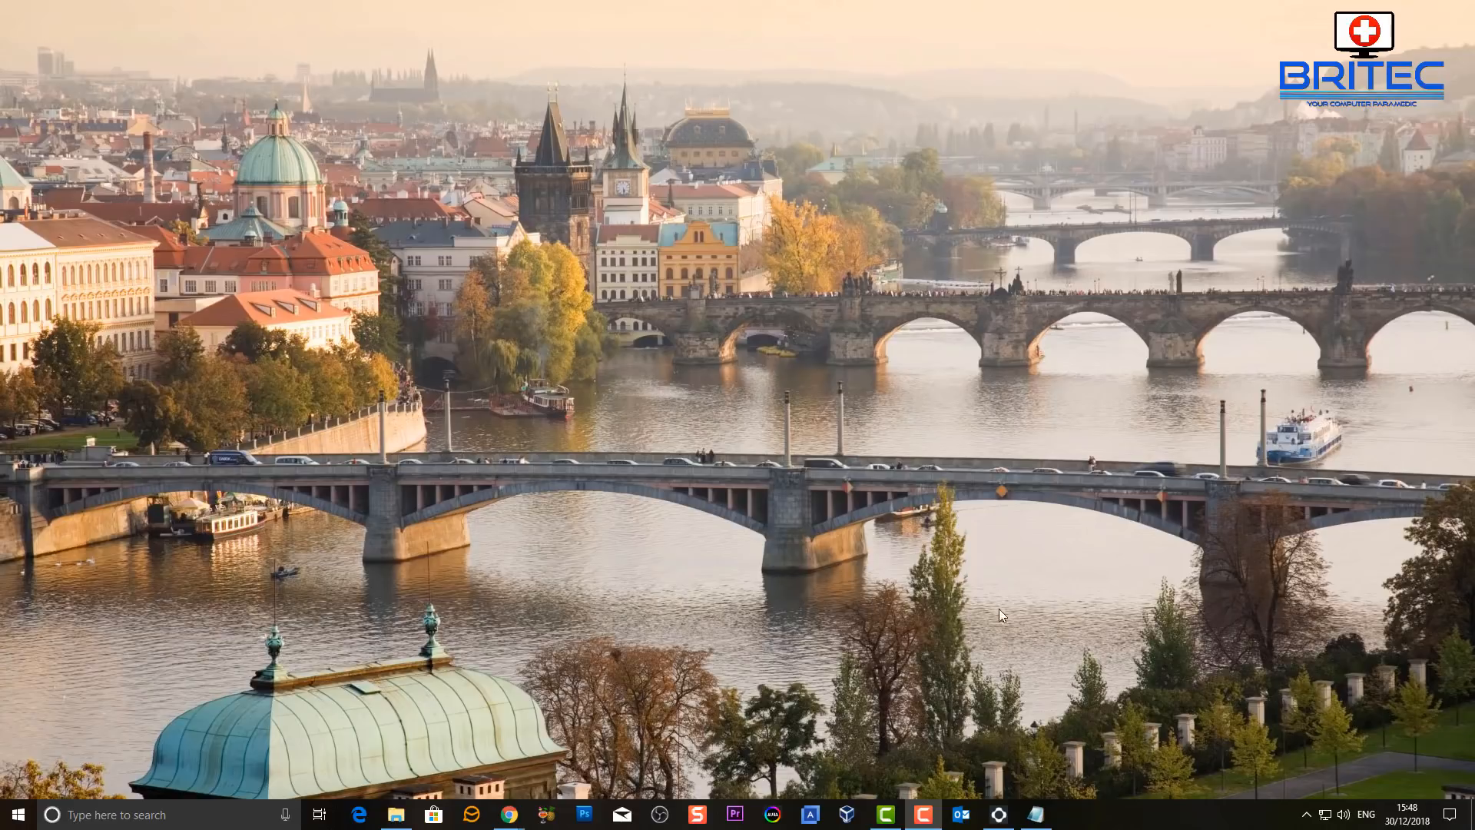
{"action": "mouse_move", "coordinate": [1001, 615]}
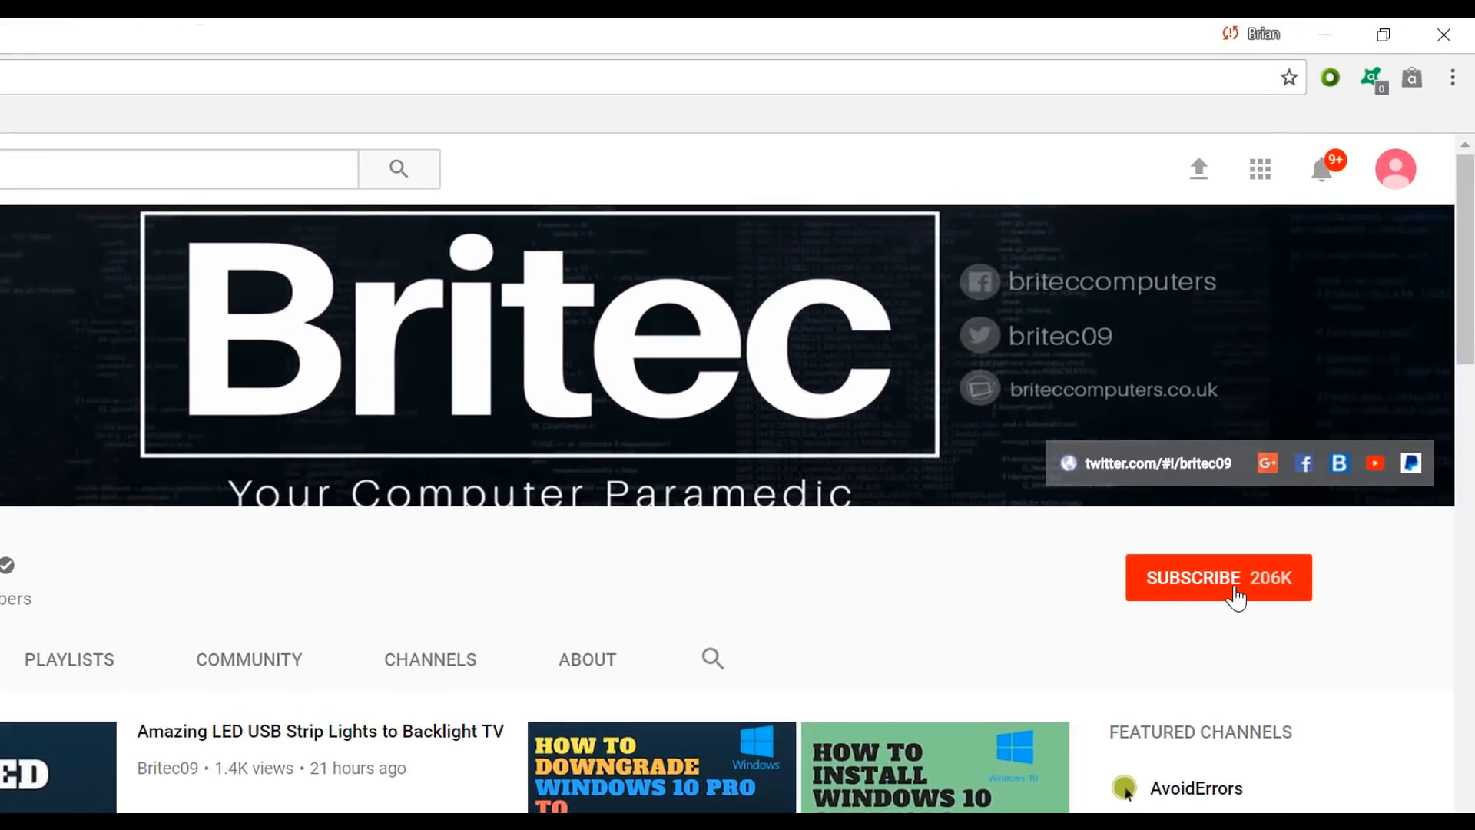
Hit the red SUBSCRIBE button on the Britec YouTube channel page.
{"action": "left_click", "coordinate": [1217, 576]}
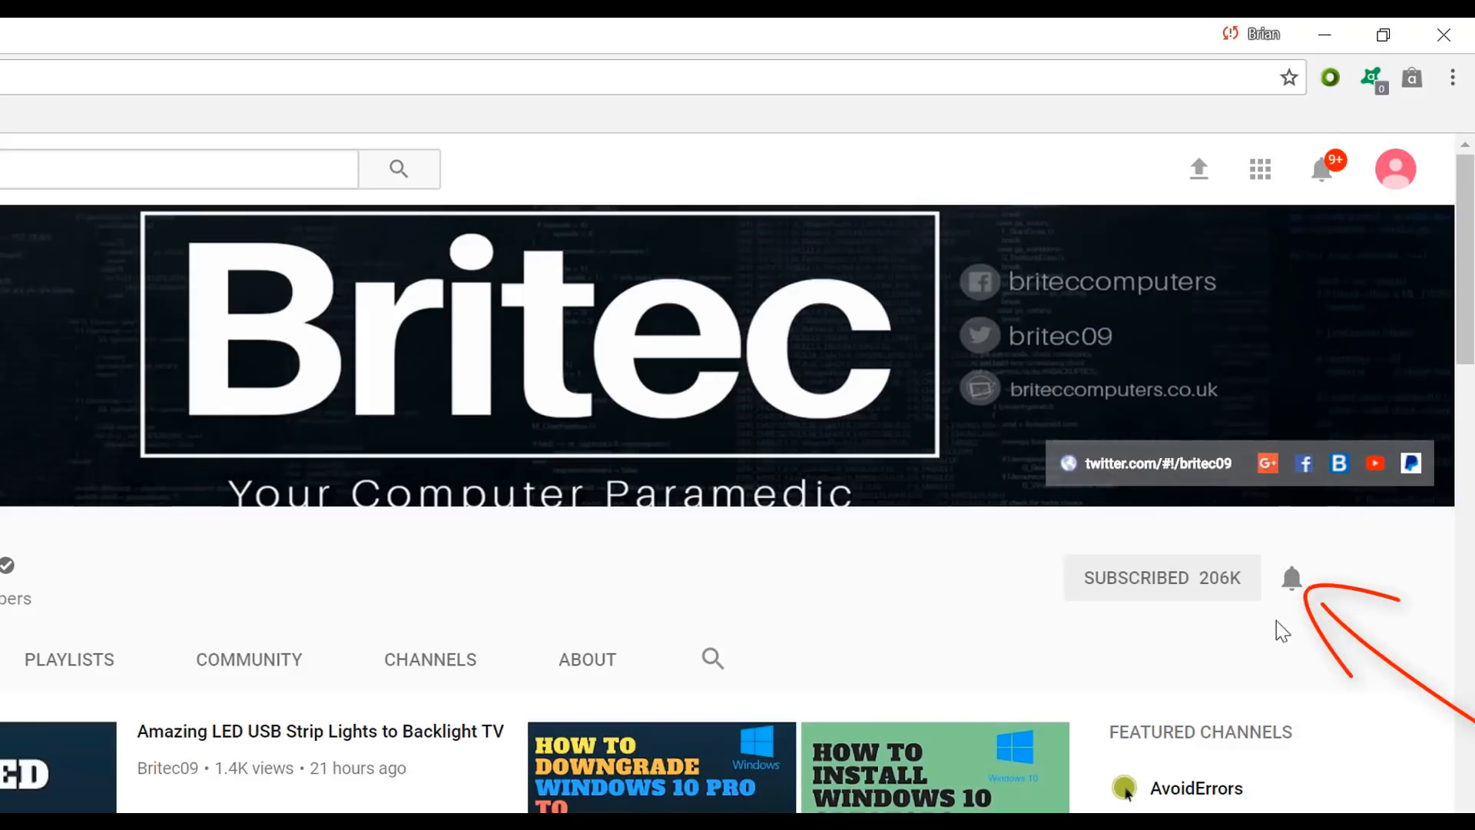
{"action": "mouse_move", "coordinate": [1291, 687]}
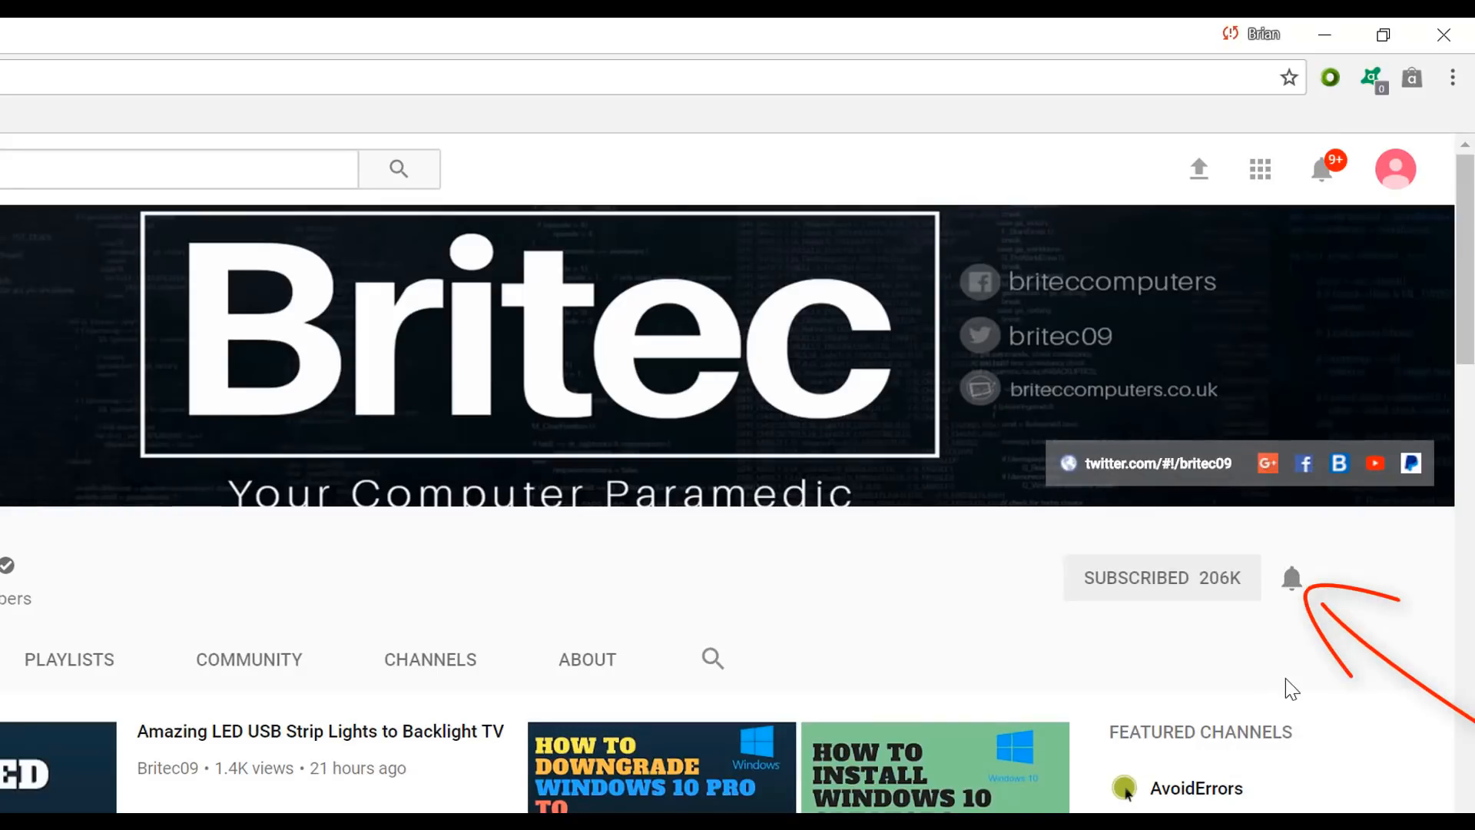